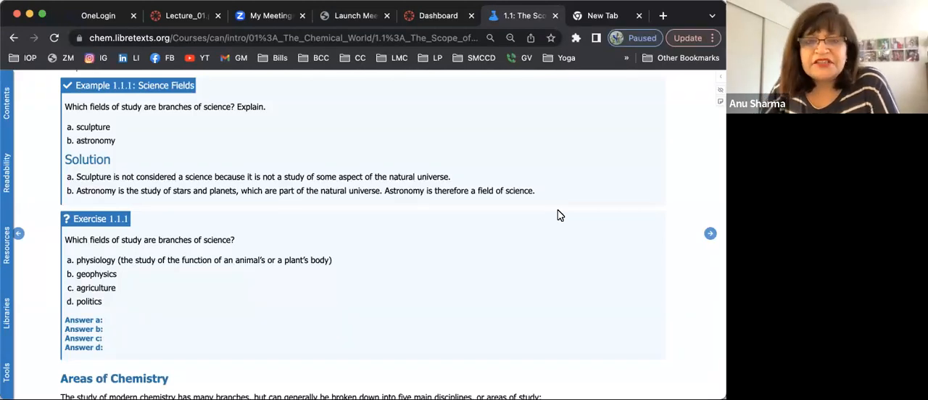
{"action": "mouse_move", "coordinate": [191, 284]}
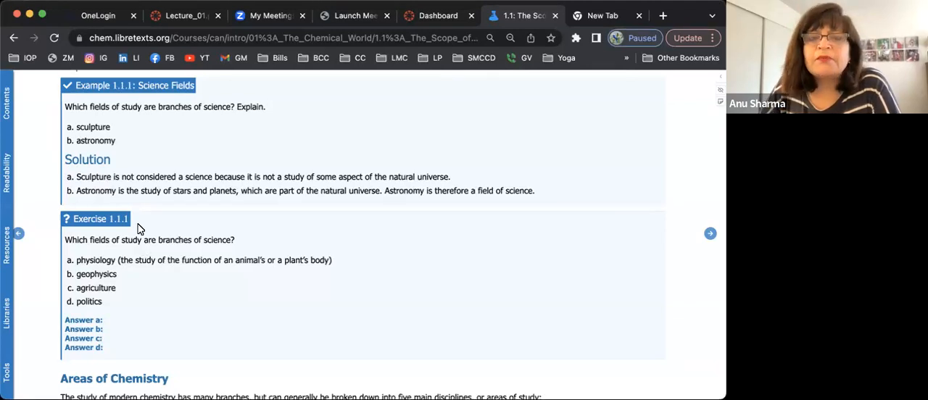
{"action": "mouse_move", "coordinate": [105, 225]}
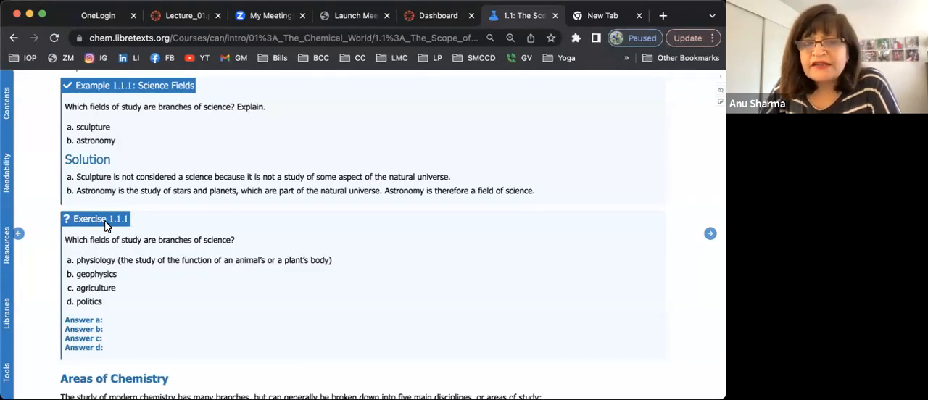
{"action": "mouse_move", "coordinate": [123, 316]}
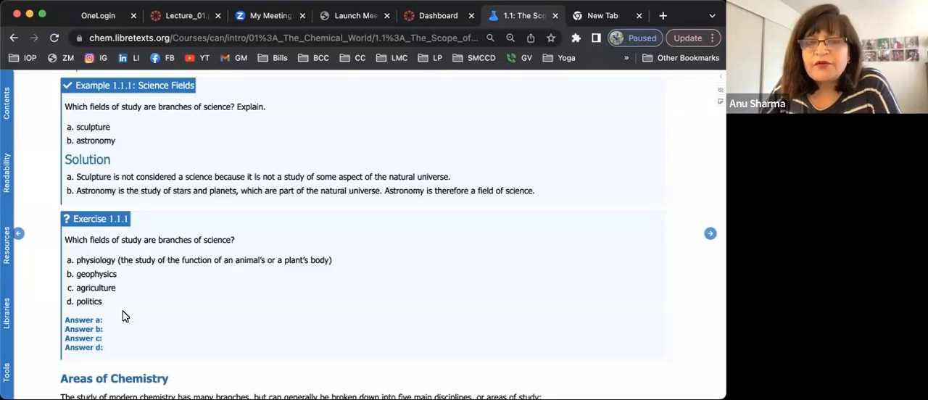
{"action": "mouse_move", "coordinate": [94, 252]}
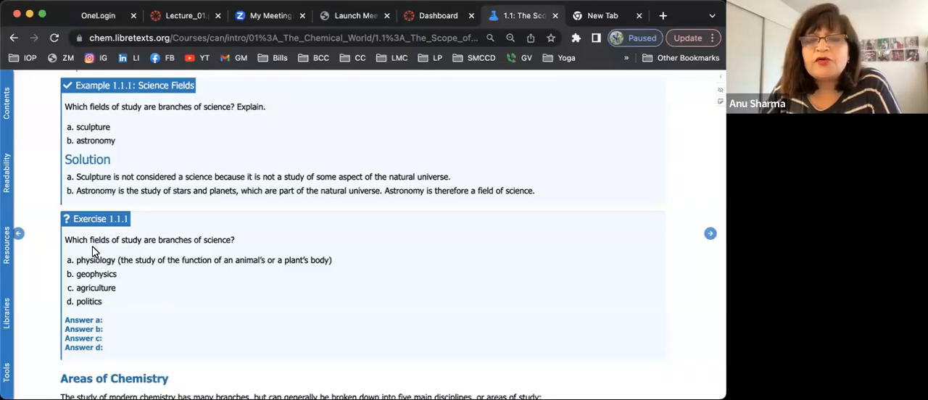
{"action": "mouse_move", "coordinate": [159, 248]}
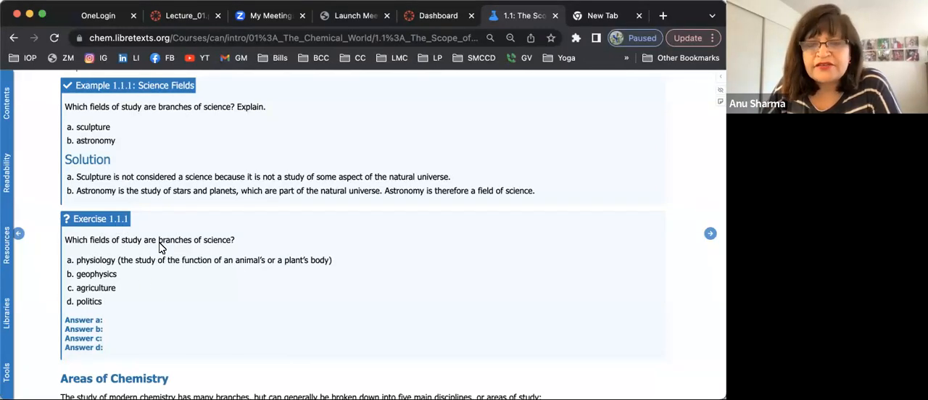
{"action": "mouse_move", "coordinate": [133, 273]}
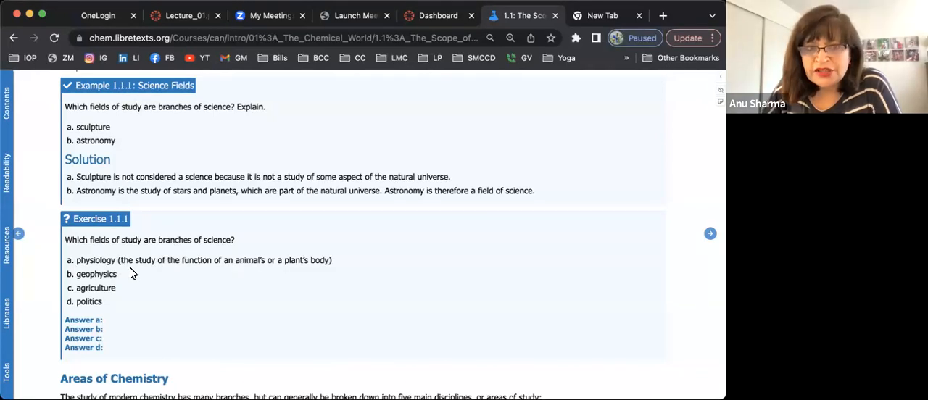
{"action": "mouse_move", "coordinate": [114, 303]}
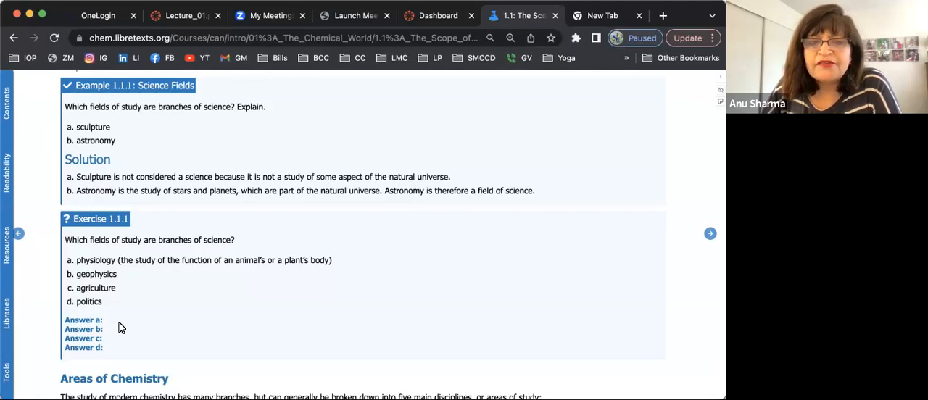
- Expand the Exercise 1.1.1 answer links to show yes, yes, yes and no
{"action": "scroll", "scroll_direction": "down", "scroll_amount": 3}
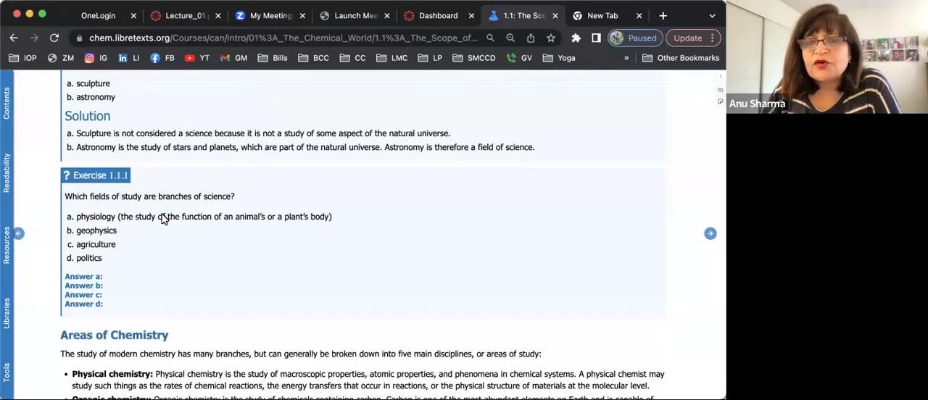
{"action": "mouse_move", "coordinate": [105, 258]}
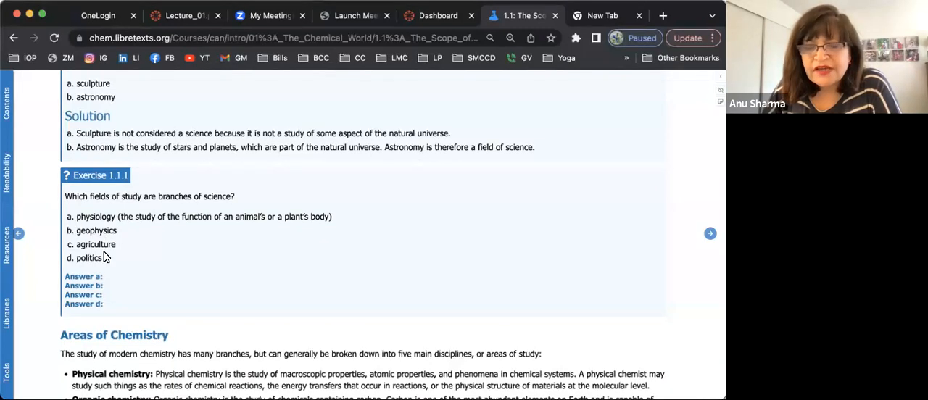
{"action": "left_click", "coordinate": [83, 277]}
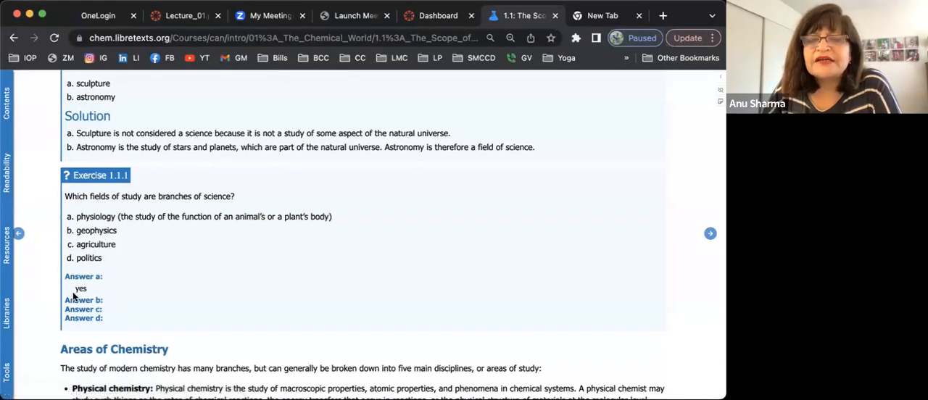
{"action": "mouse_move", "coordinate": [174, 246]}
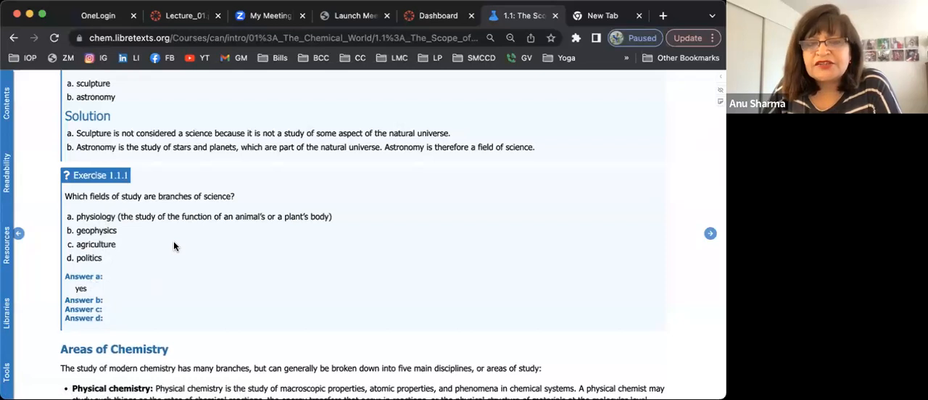
{"action": "scroll", "scroll_direction": "down", "scroll_amount": 3}
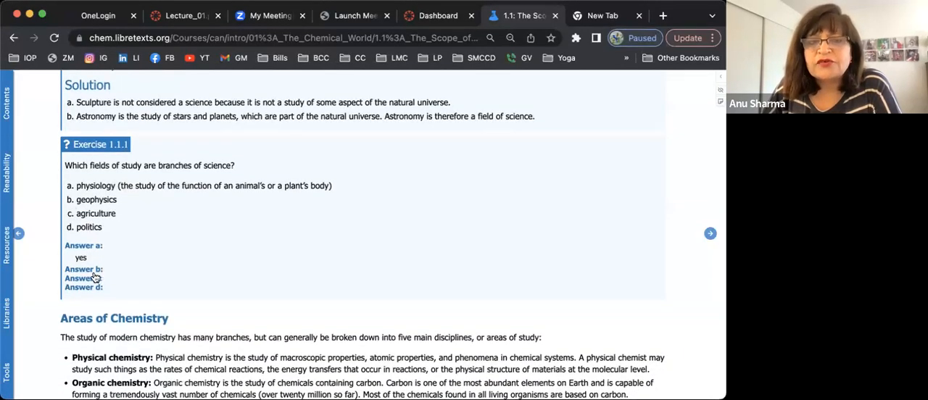
{"action": "left_click", "coordinate": [83, 269]}
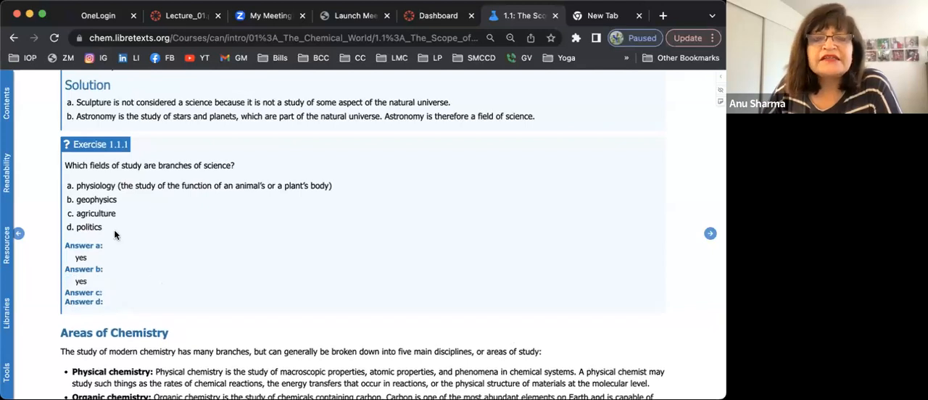
{"action": "mouse_move", "coordinate": [116, 223]}
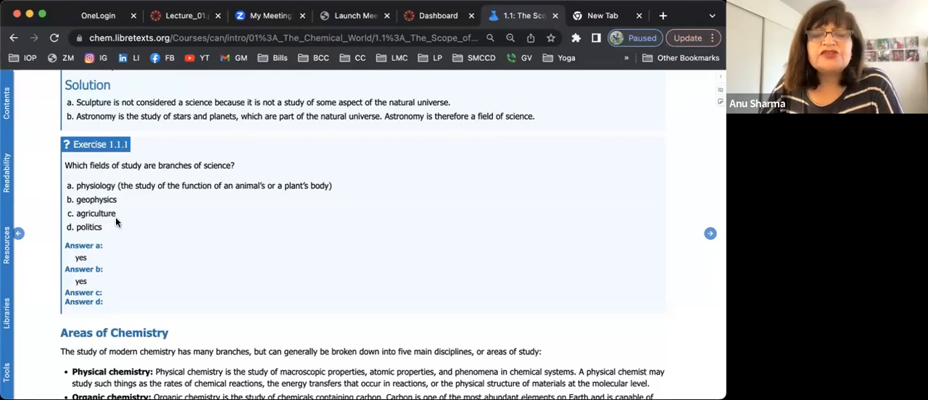
{"action": "mouse_move", "coordinate": [109, 217]}
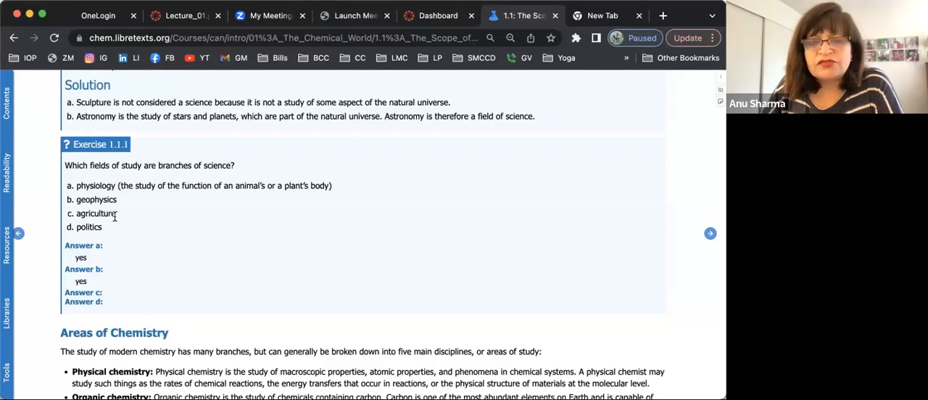
{"action": "scroll", "scroll_direction": "down", "scroll_amount": 3}
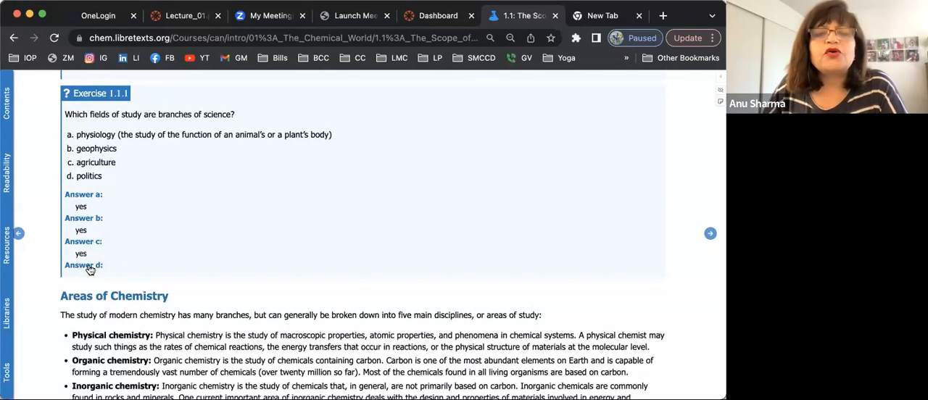
{"action": "left_click", "coordinate": [84, 265]}
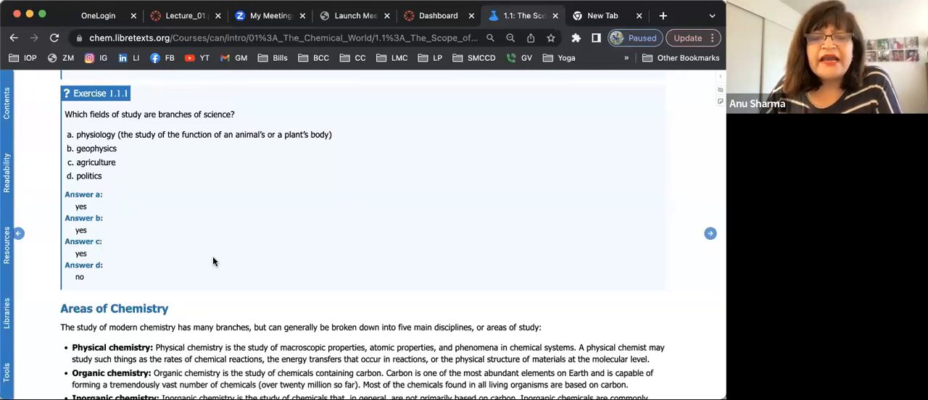
{"action": "scroll", "scroll_direction": "down", "scroll_amount": 3}
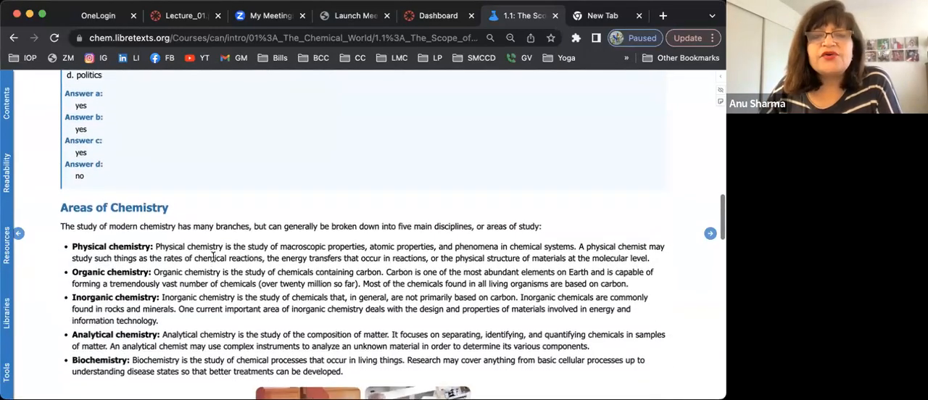
{"action": "scroll", "scroll_direction": "down", "scroll_amount": 3}
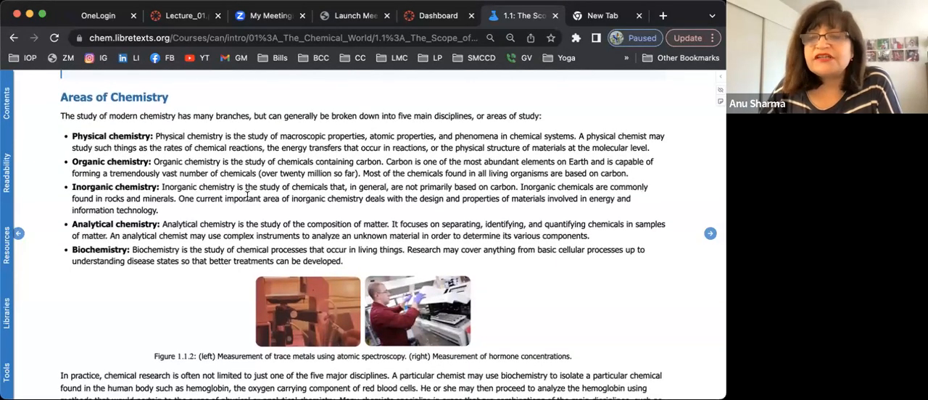
{"action": "mouse_move", "coordinate": [214, 333]}
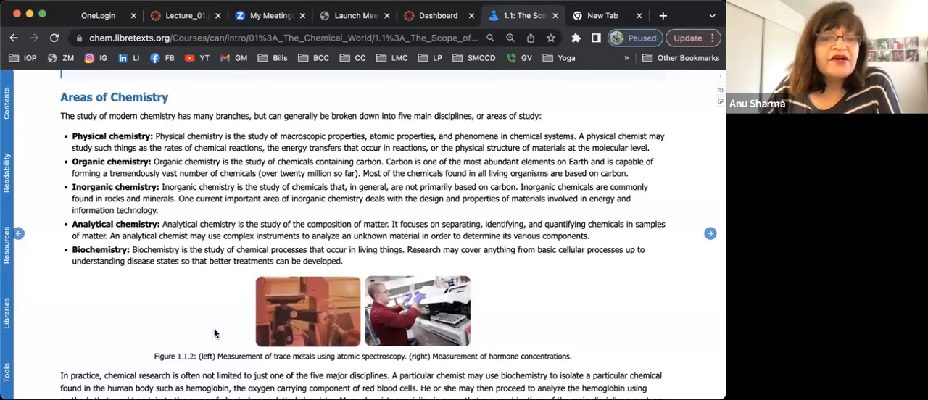
{"action": "scroll", "scroll_direction": "down", "scroll_amount": 3}
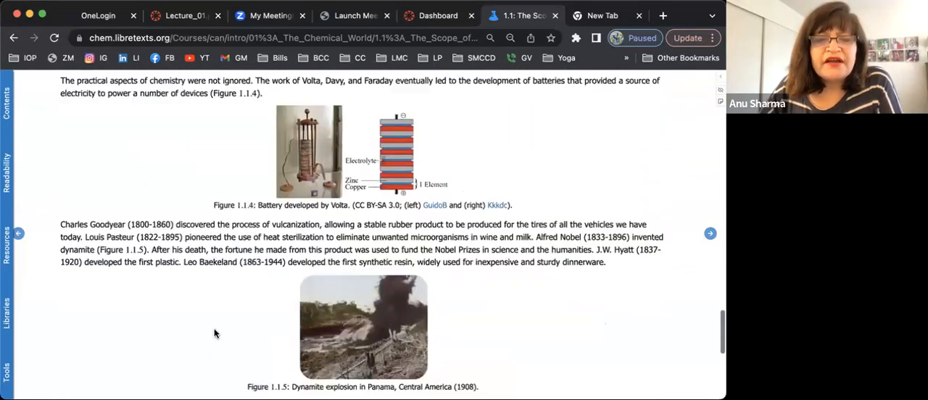
{"action": "scroll", "scroll_direction": "down", "scroll_amount": 3}
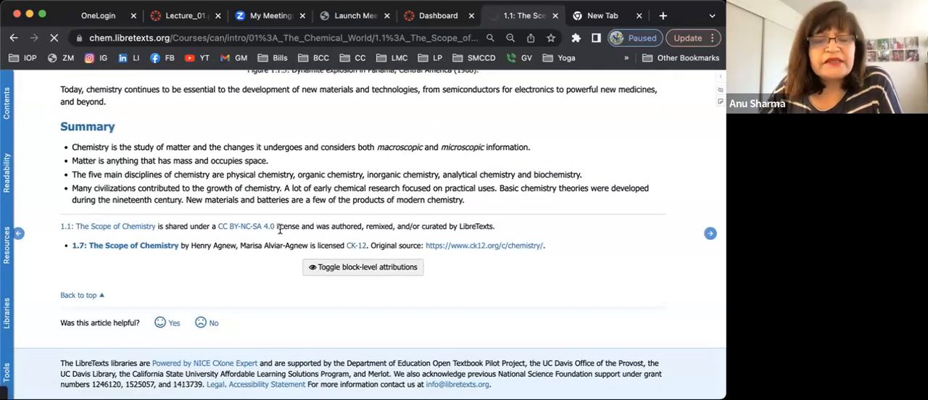
- Advance to section 1.2, Chemicals Compose Ordinary Things, and scroll to its end
{"action": "left_click", "coordinate": [710, 233]}
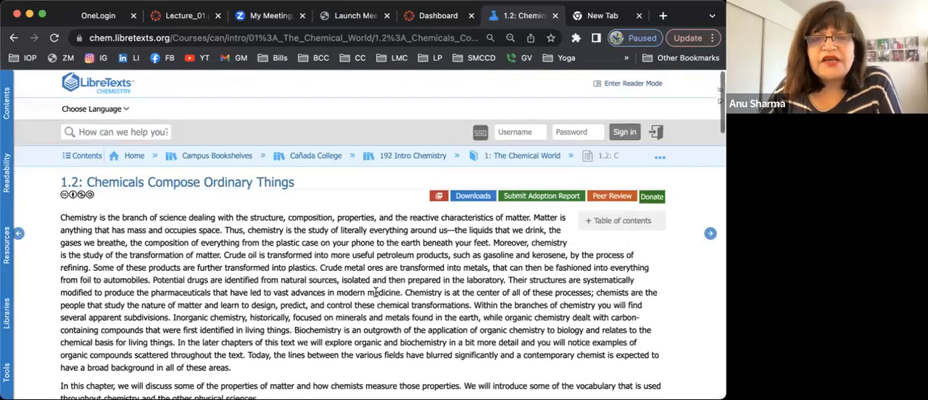
{"action": "scroll", "scroll_direction": "down", "scroll_amount": 3}
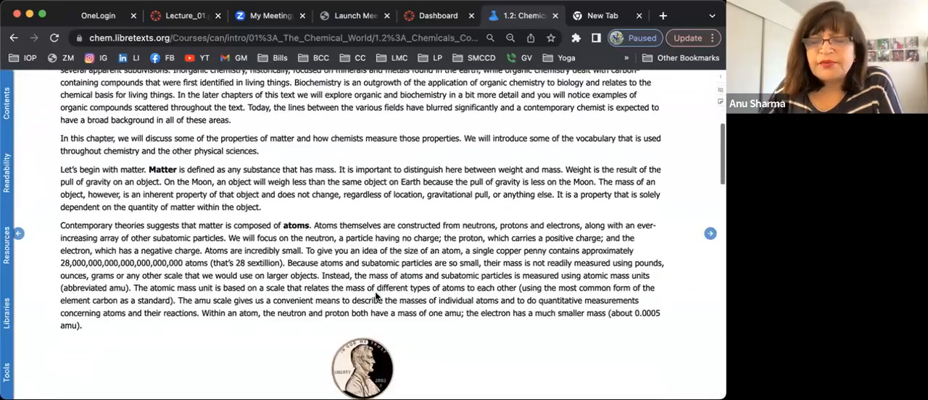
{"action": "scroll", "scroll_direction": "down", "scroll_amount": 3}
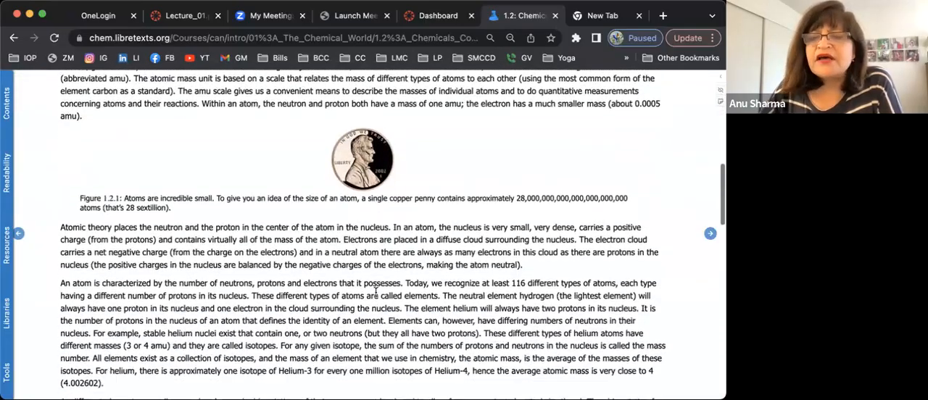
{"action": "scroll", "scroll_direction": "down", "scroll_amount": 3}
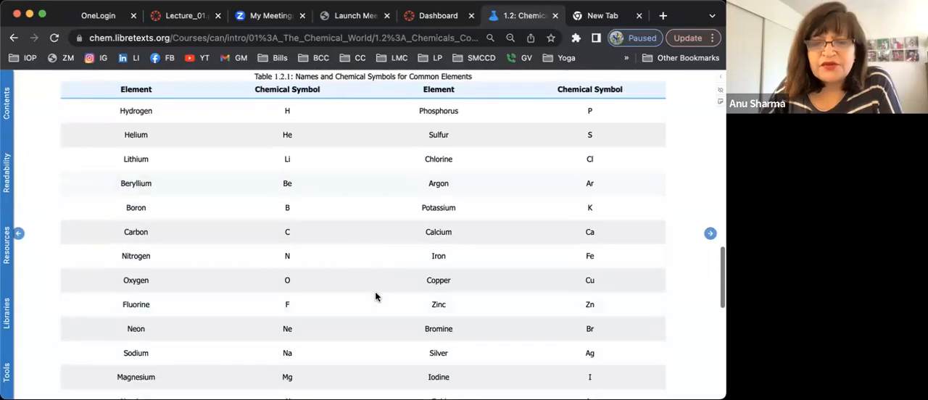
{"action": "scroll", "scroll_direction": "down", "scroll_amount": 3}
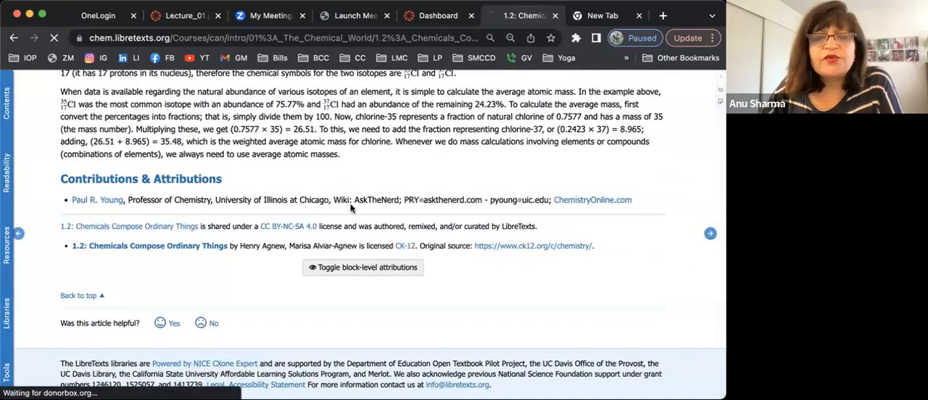
- Advance to section 1.3, Hypothesis, Theories, and Laws, and scroll through to its attributions
{"action": "left_click", "coordinate": [710, 232]}
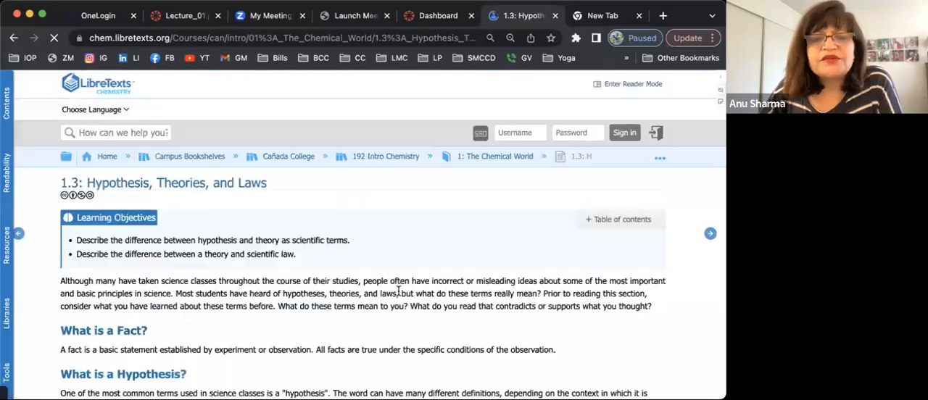
{"action": "scroll", "scroll_direction": "down", "scroll_amount": 3}
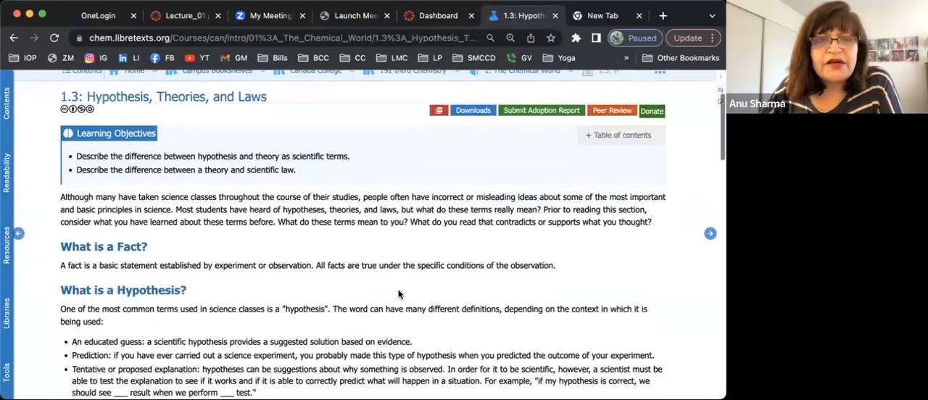
{"action": "scroll", "scroll_direction": "down", "scroll_amount": 3}
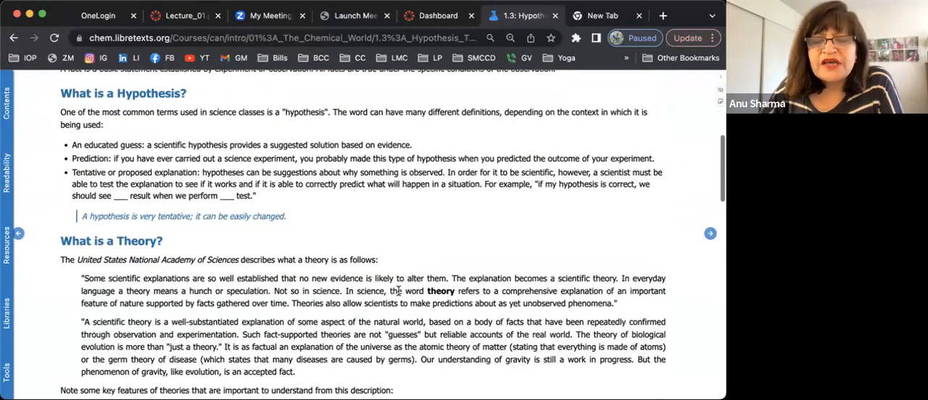
{"action": "scroll", "scroll_direction": "down", "scroll_amount": 3}
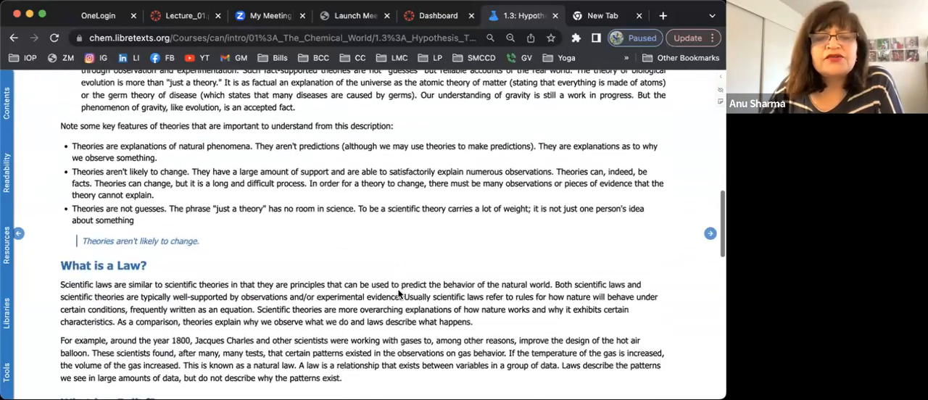
{"action": "scroll", "scroll_direction": "down", "scroll_amount": 3}
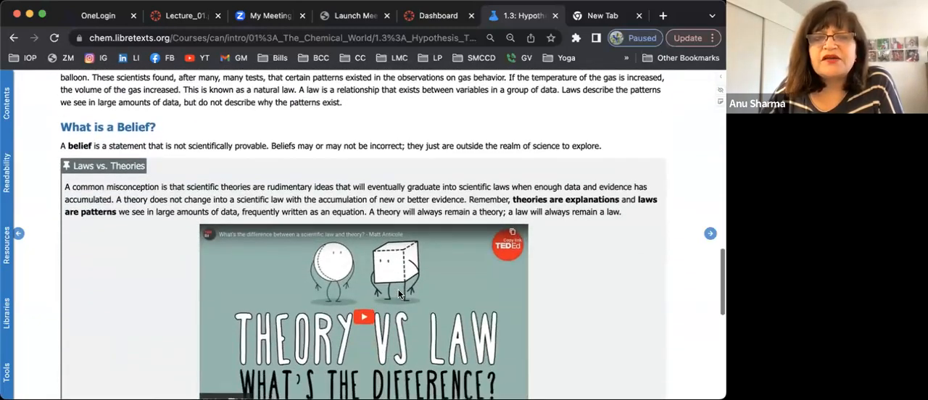
{"action": "scroll", "scroll_direction": "down", "scroll_amount": 3}
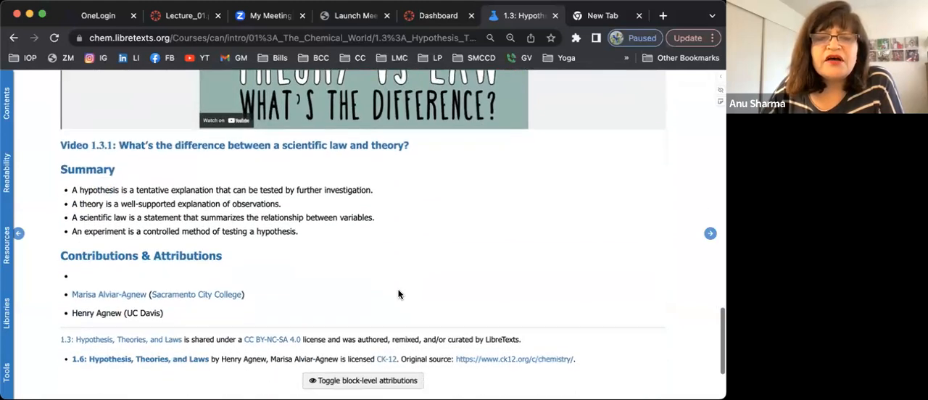
{"action": "scroll", "scroll_direction": "down", "scroll_amount": 3}
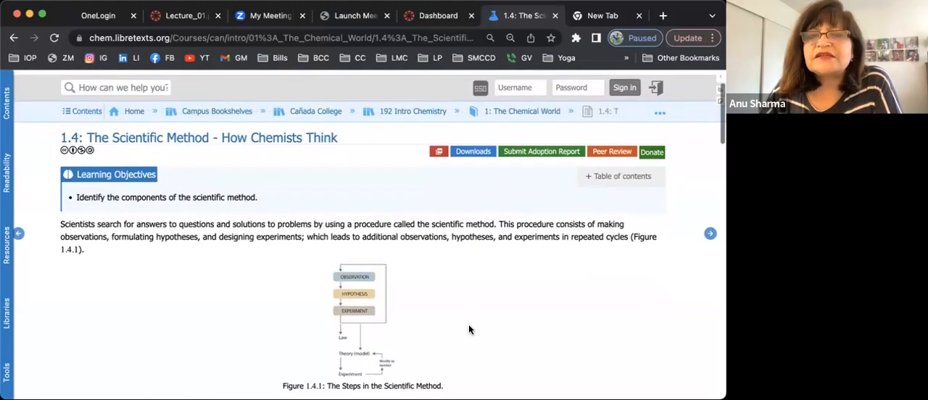
{"action": "scroll", "scroll_direction": "down", "scroll_amount": 3}
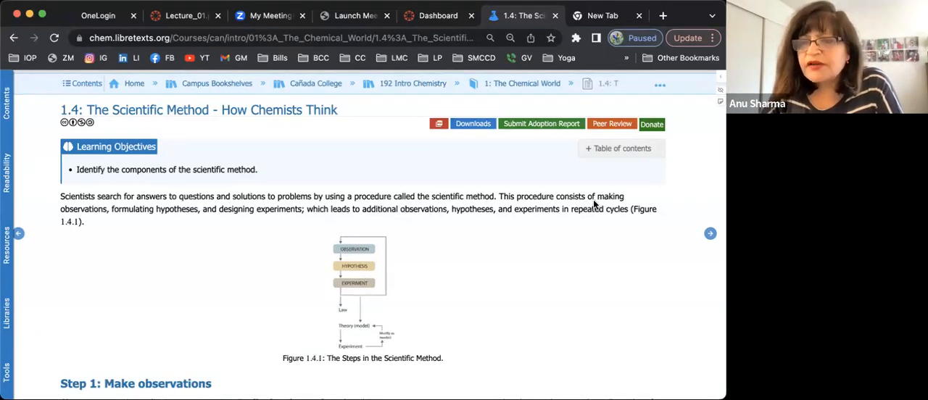
{"action": "scroll", "scroll_direction": "down", "scroll_amount": 3}
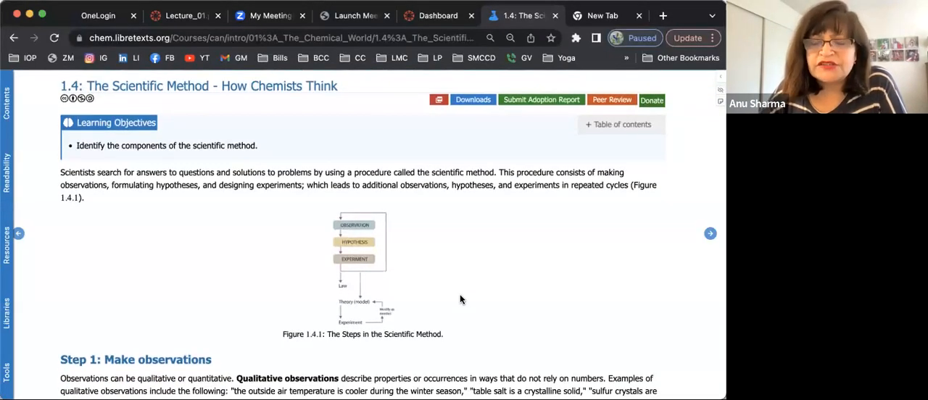
{"action": "scroll", "scroll_direction": "down", "scroll_amount": 3}
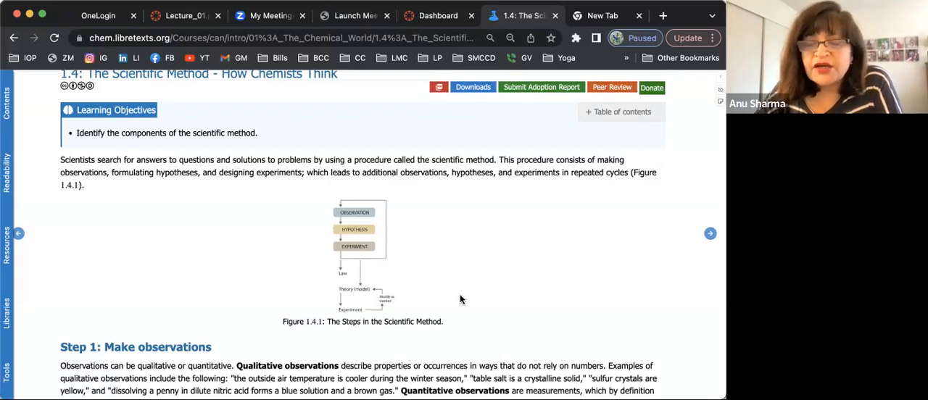
{"action": "mouse_move", "coordinate": [422, 245]}
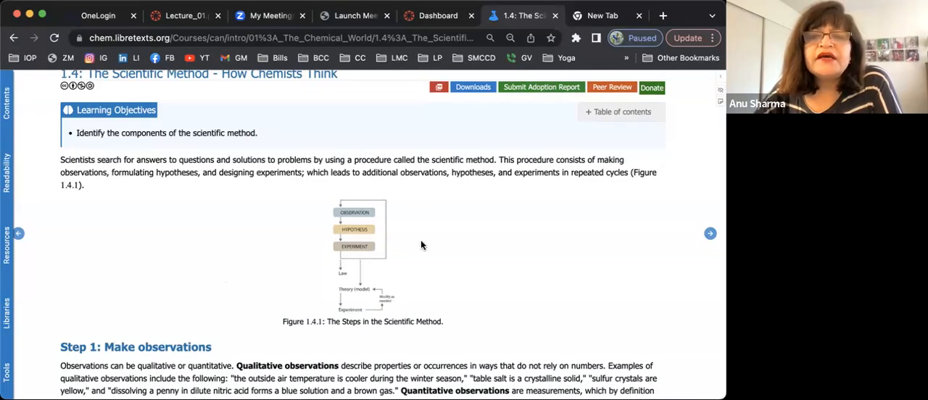
{"action": "mouse_move", "coordinate": [243, 306]}
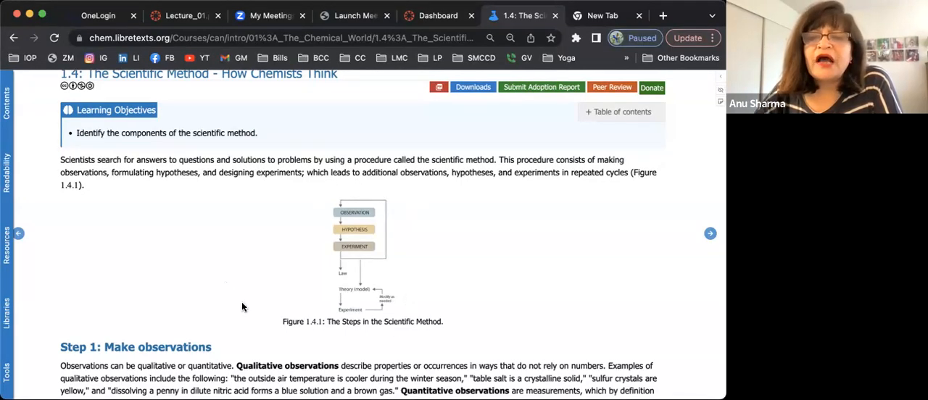
{"action": "mouse_move", "coordinate": [460, 319]}
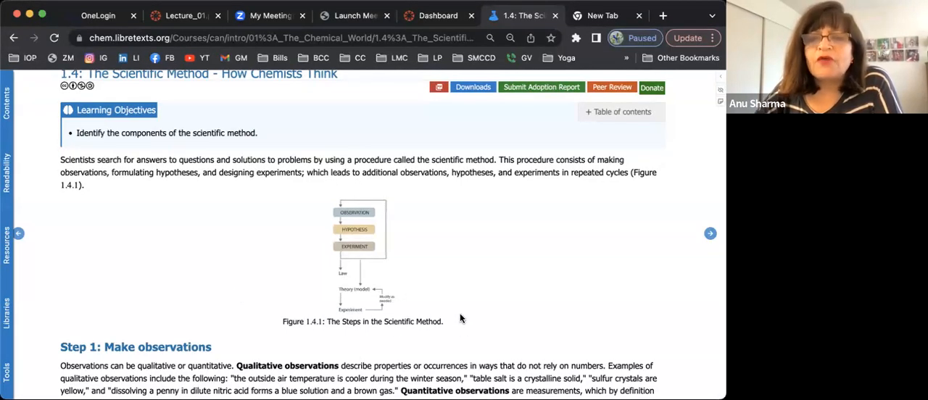
{"action": "mouse_move", "coordinate": [410, 233]}
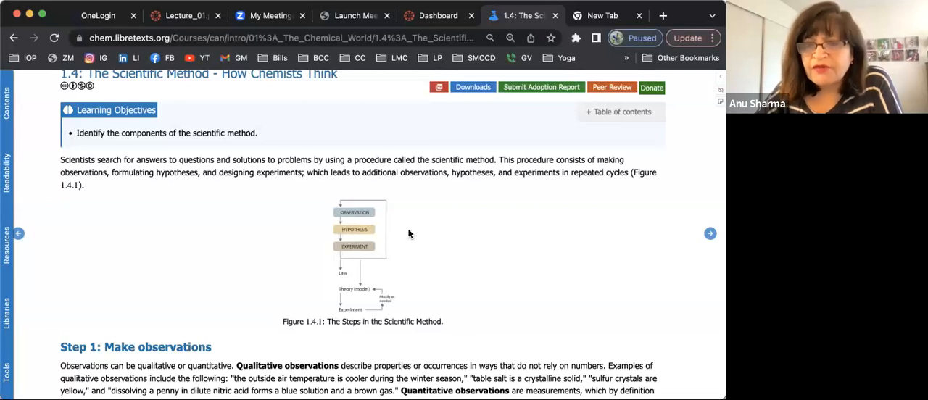
{"action": "mouse_move", "coordinate": [375, 215]}
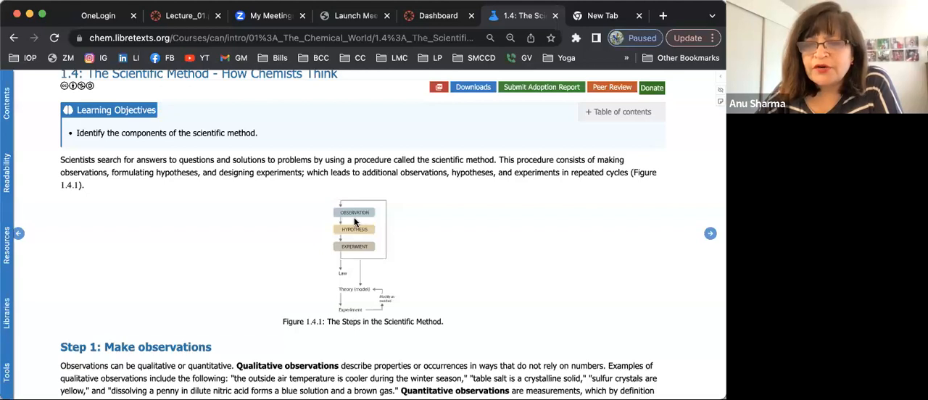
{"action": "mouse_move", "coordinate": [368, 217]}
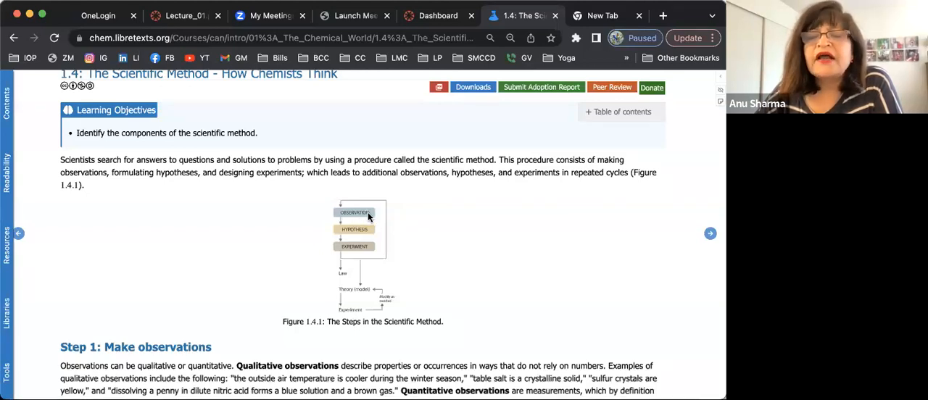
{"action": "mouse_move", "coordinate": [372, 214]}
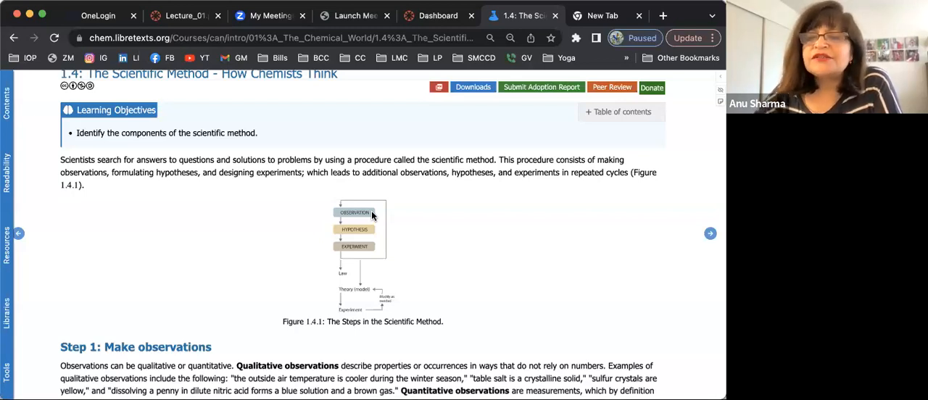
{"action": "mouse_move", "coordinate": [364, 231]}
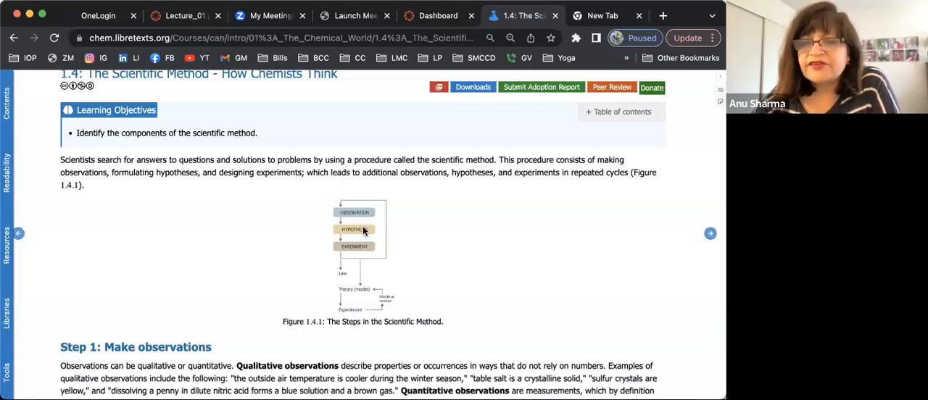
{"action": "mouse_move", "coordinate": [388, 238]}
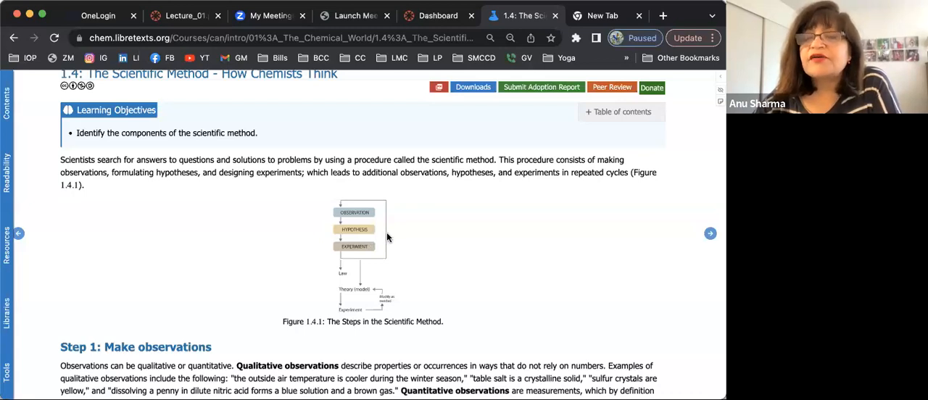
{"action": "mouse_move", "coordinate": [397, 239]}
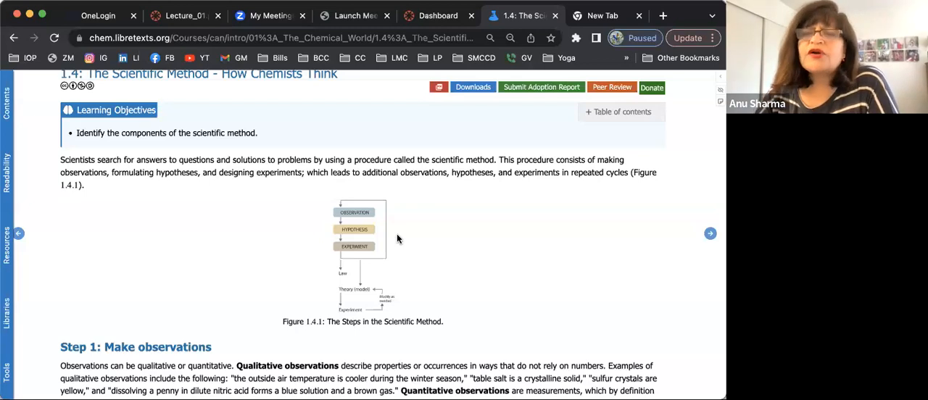
{"action": "scroll", "scroll_direction": "down", "scroll_amount": 3}
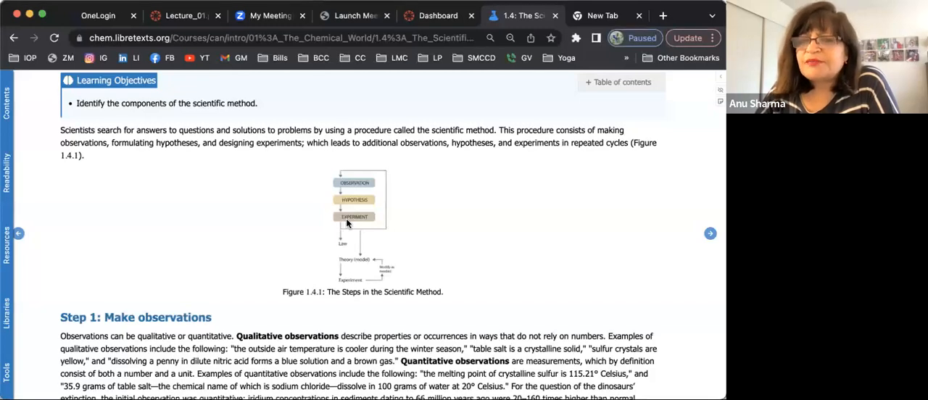
{"action": "mouse_move", "coordinate": [414, 228]}
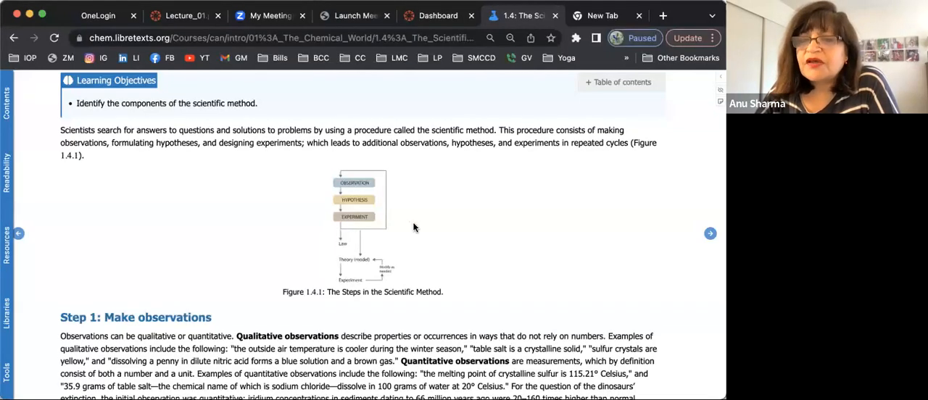
{"action": "scroll", "scroll_direction": "up", "scroll_amount": 3}
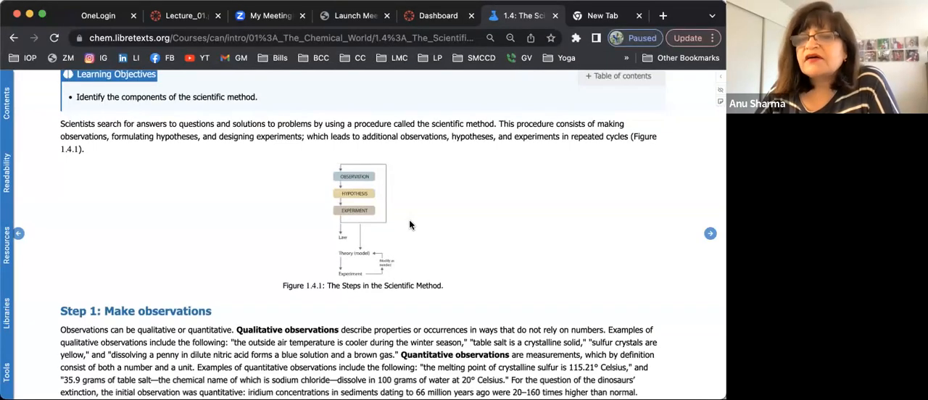
{"action": "mouse_move", "coordinate": [366, 206]}
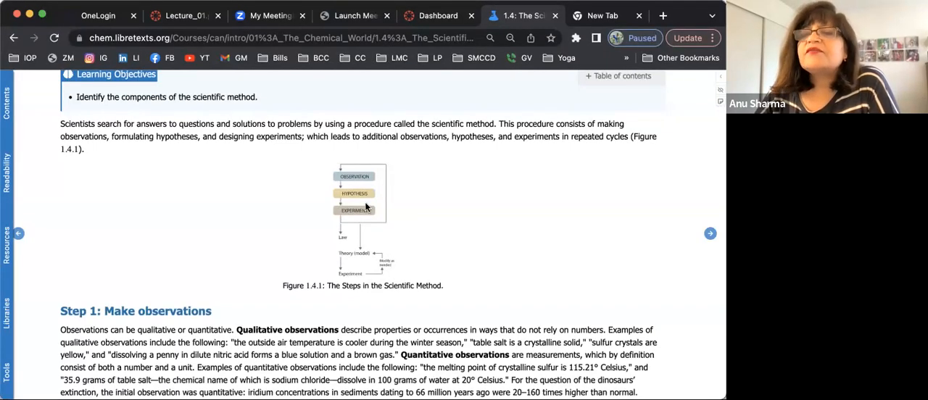
{"action": "mouse_move", "coordinate": [368, 198]}
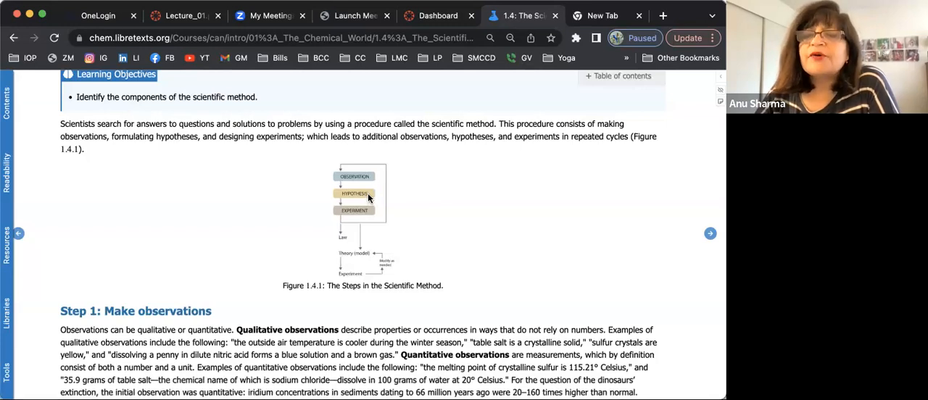
{"action": "mouse_move", "coordinate": [378, 205]}
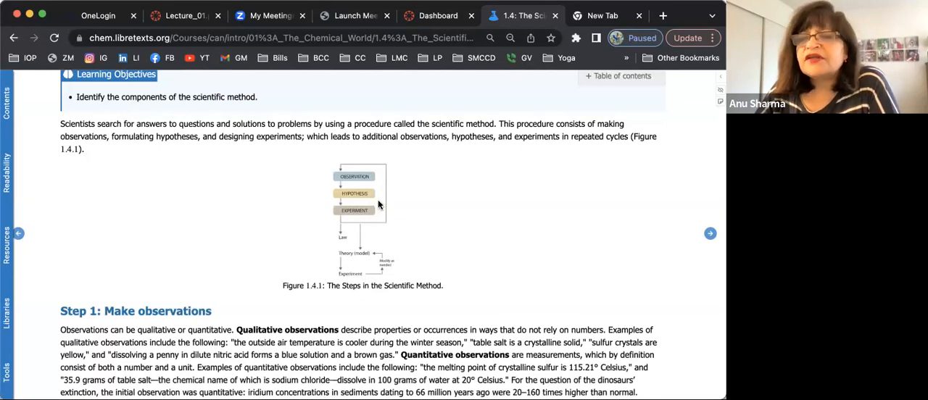
{"action": "mouse_move", "coordinate": [417, 230]}
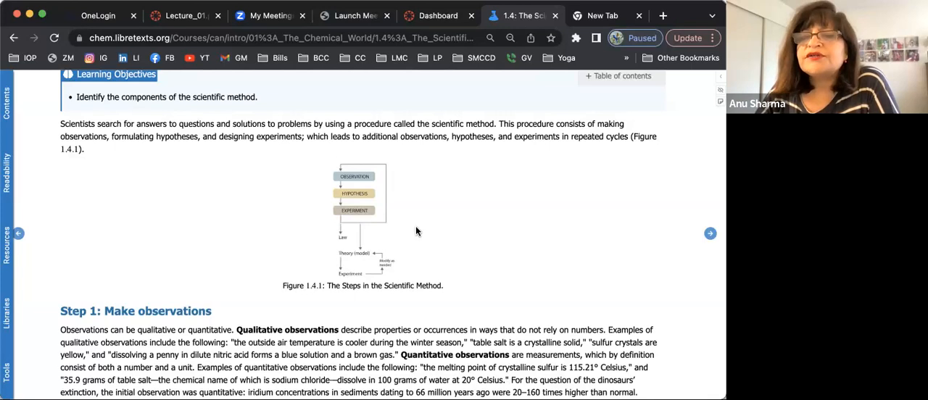
{"action": "mouse_move", "coordinate": [364, 212]}
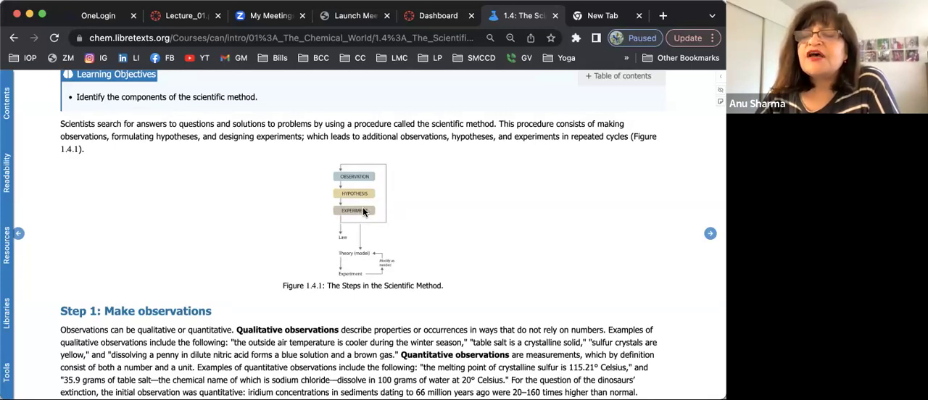
{"action": "mouse_move", "coordinate": [370, 197]}
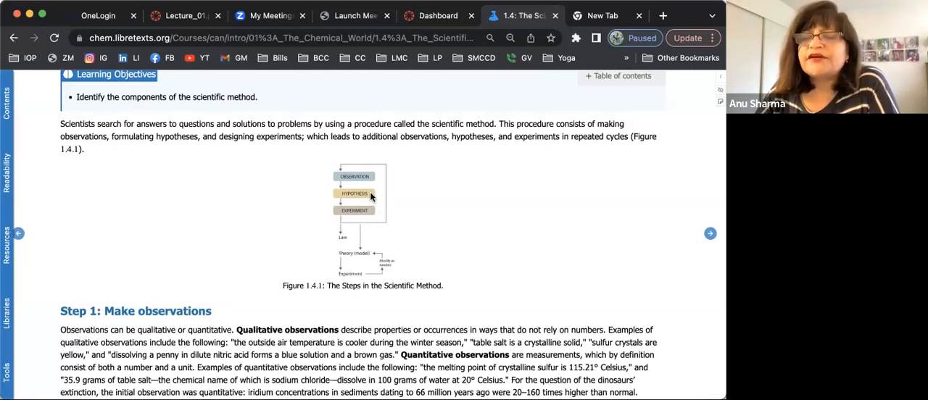
{"action": "mouse_move", "coordinate": [410, 219]}
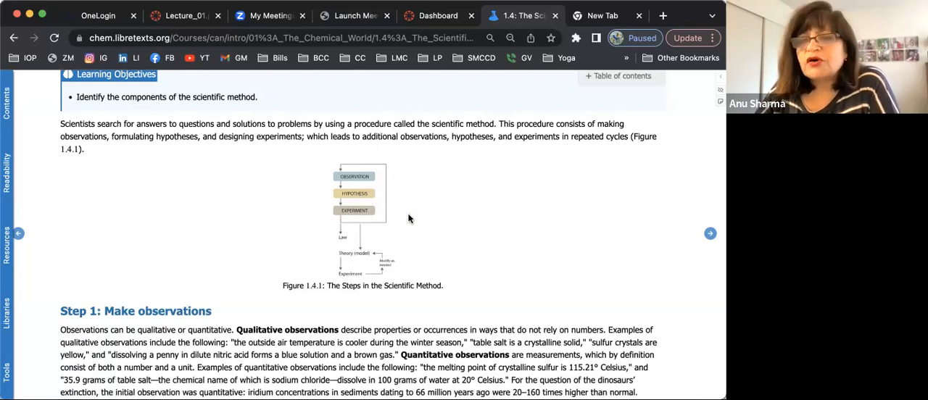
{"action": "mouse_move", "coordinate": [427, 245]}
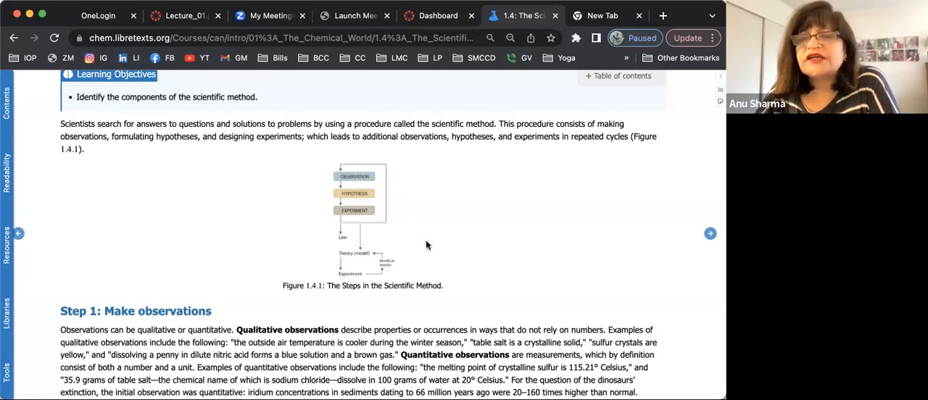
{"action": "mouse_move", "coordinate": [402, 227]}
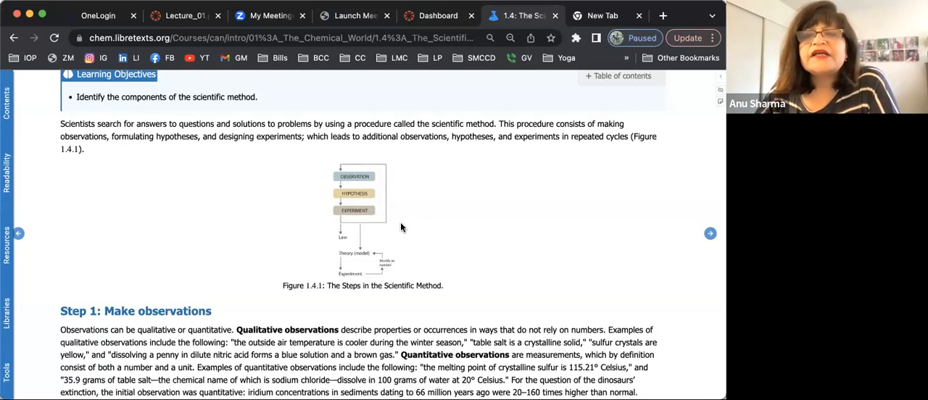
{"action": "mouse_move", "coordinate": [373, 201]}
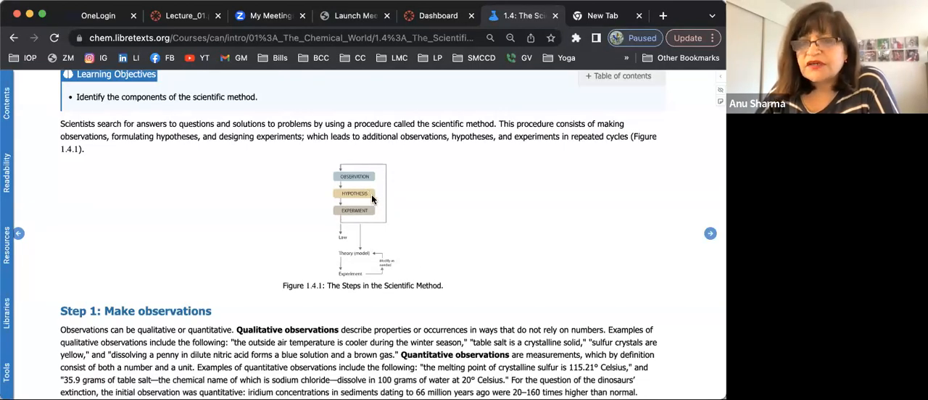
{"action": "scroll", "scroll_direction": "down", "scroll_amount": 3}
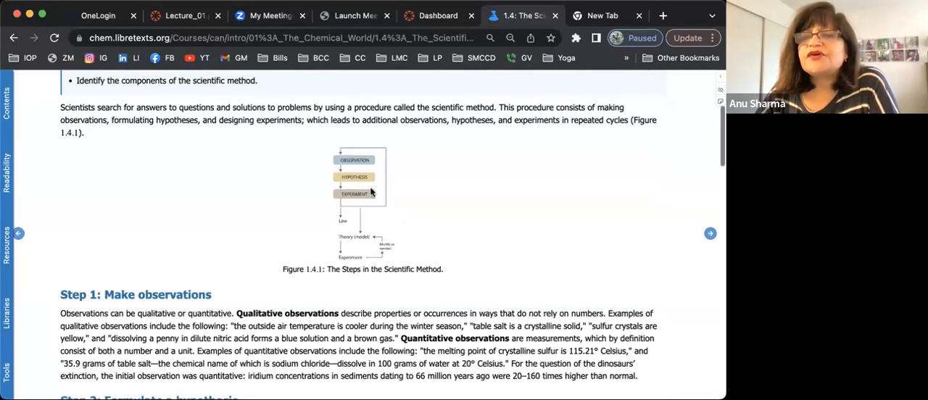
{"action": "mouse_move", "coordinate": [388, 183]}
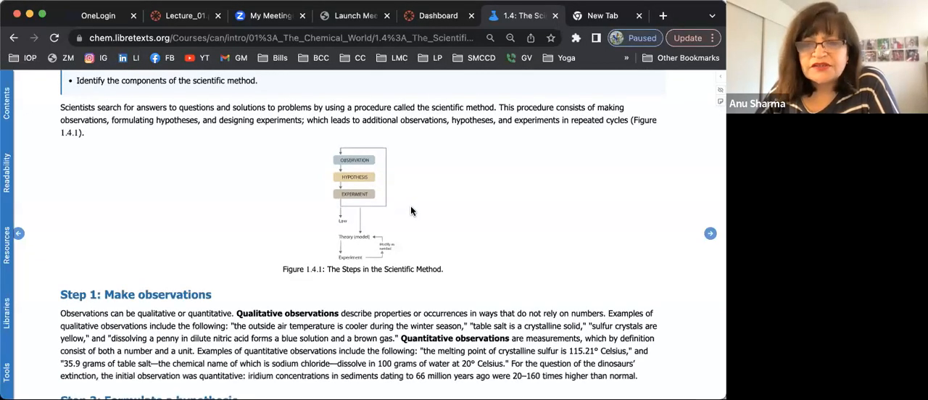
{"action": "mouse_move", "coordinate": [424, 267]}
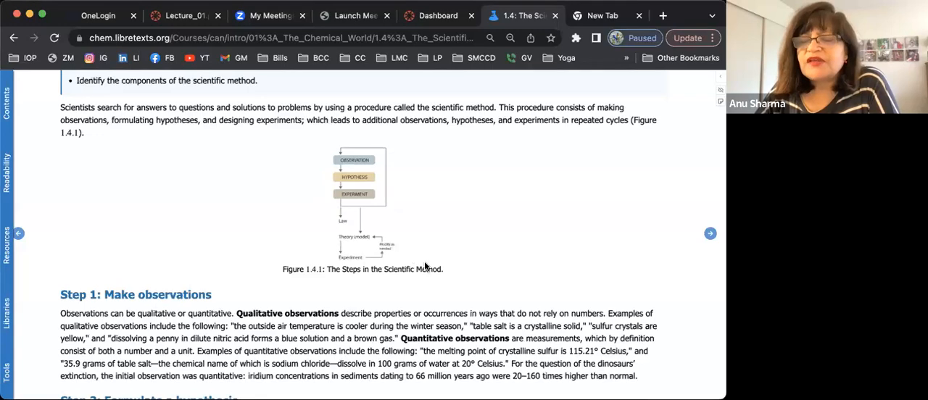
{"action": "mouse_move", "coordinate": [455, 236]}
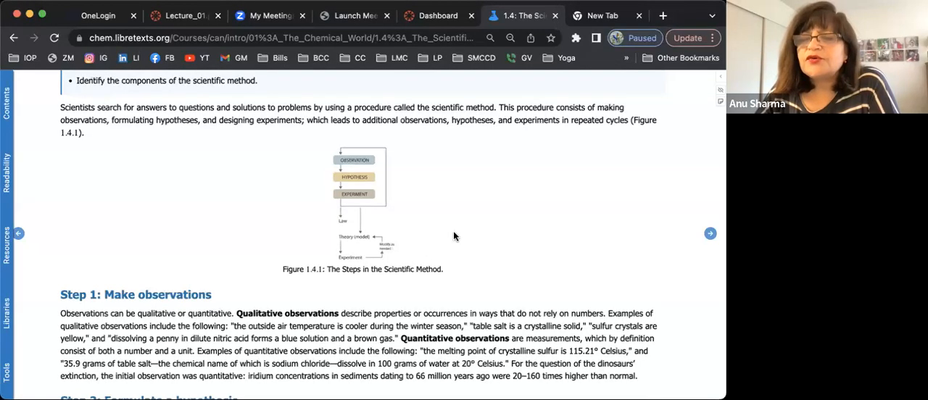
{"action": "mouse_move", "coordinate": [480, 224]}
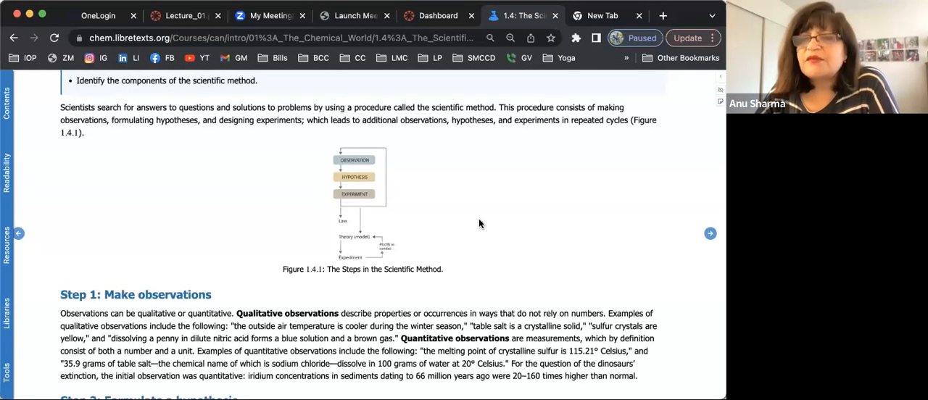
{"action": "mouse_move", "coordinate": [457, 216]}
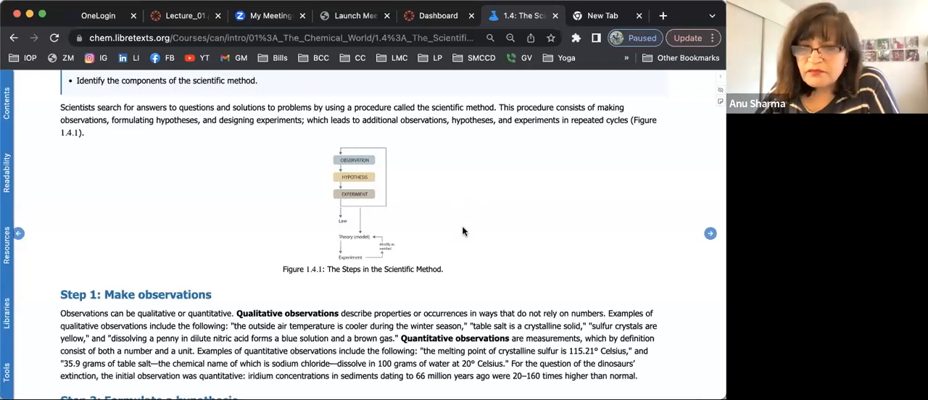
{"action": "scroll", "scroll_direction": "down", "scroll_amount": 3}
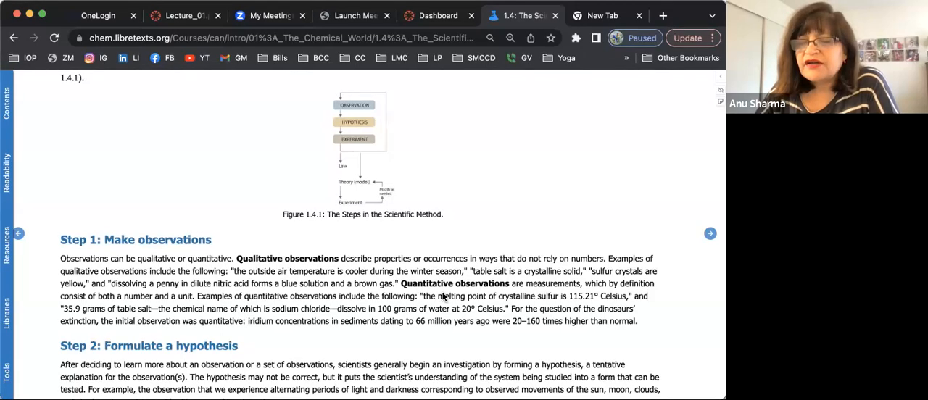
- Scroll section 1.4 past Steps 3–5 and the worked example to Exercise 1.4.1
{"action": "scroll", "scroll_direction": "down", "scroll_amount": 3}
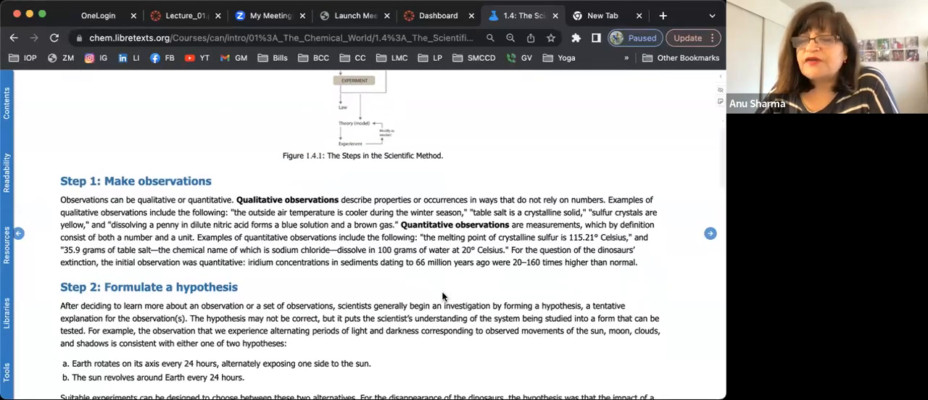
{"action": "scroll", "scroll_direction": "down", "scroll_amount": 3}
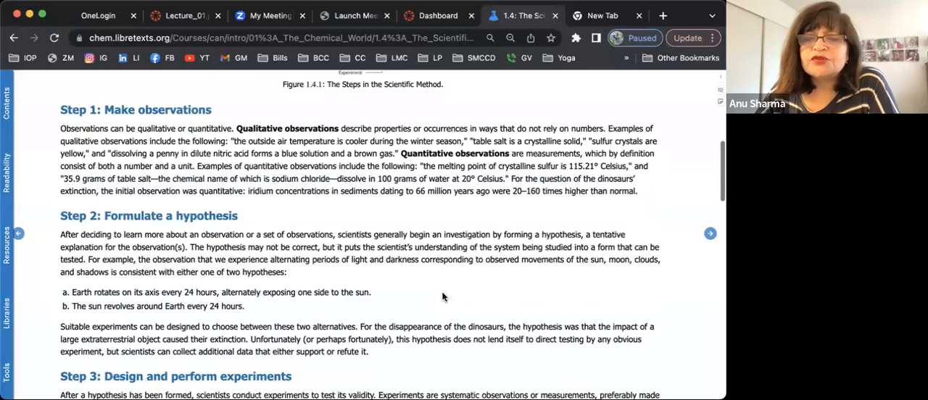
{"action": "scroll", "scroll_direction": "down", "scroll_amount": 3}
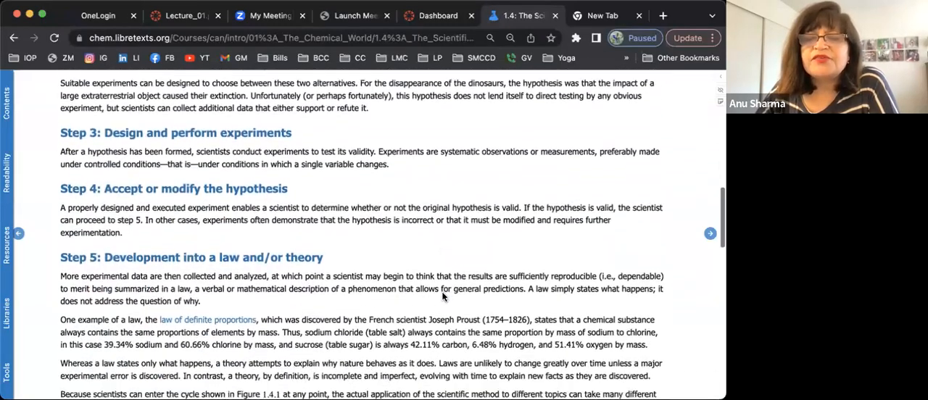
{"action": "scroll", "scroll_direction": "down", "scroll_amount": 3}
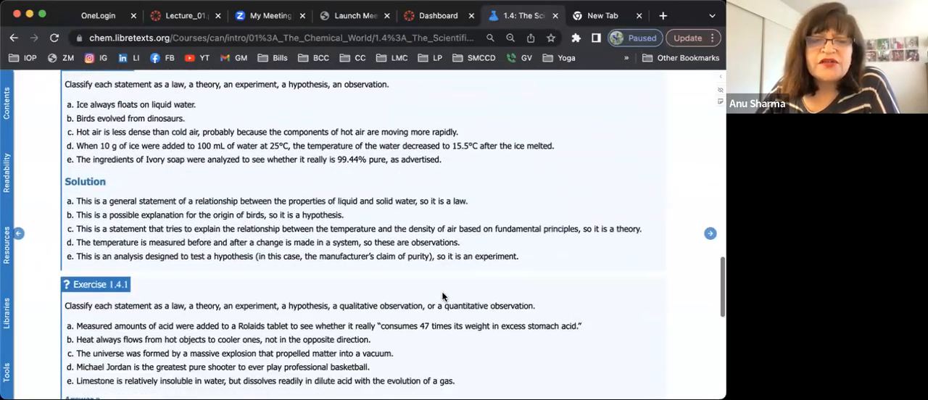
{"action": "scroll", "scroll_direction": "down", "scroll_amount": 3}
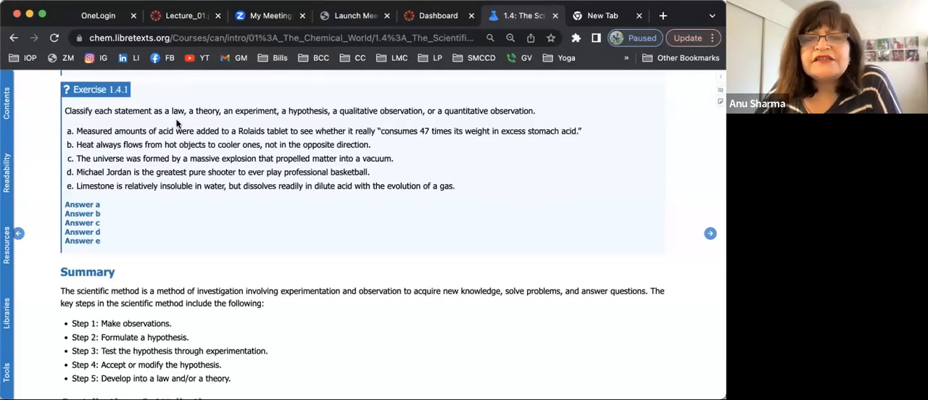
{"action": "mouse_move", "coordinate": [241, 122]}
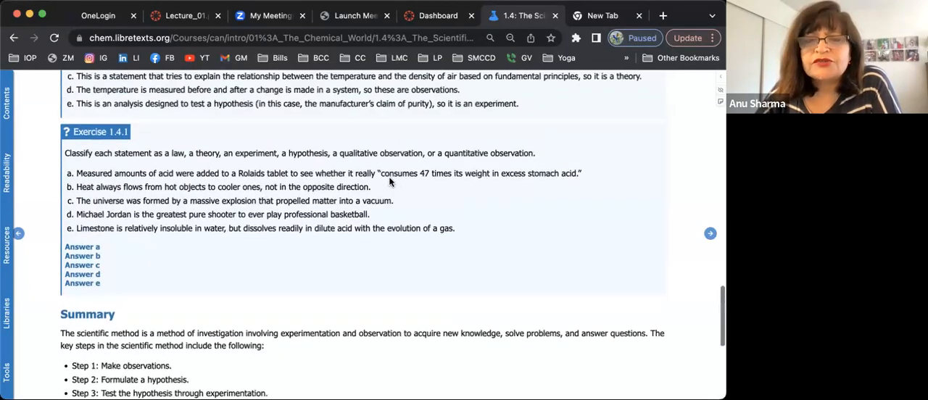
- Scroll section 1.4 back up to the steps figure showing Step 1 observations and Step 2
{"action": "scroll", "scroll_direction": "down", "scroll_amount": 3}
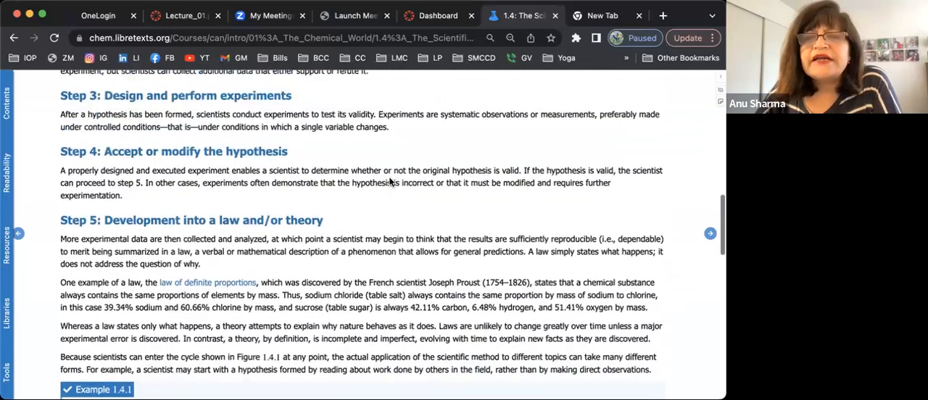
{"action": "scroll", "scroll_direction": "up", "scroll_amount": 3}
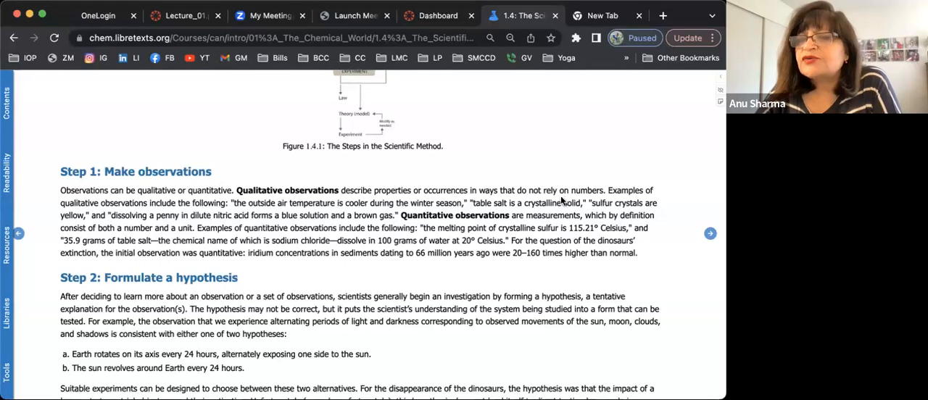
{"action": "mouse_move", "coordinate": [566, 197]}
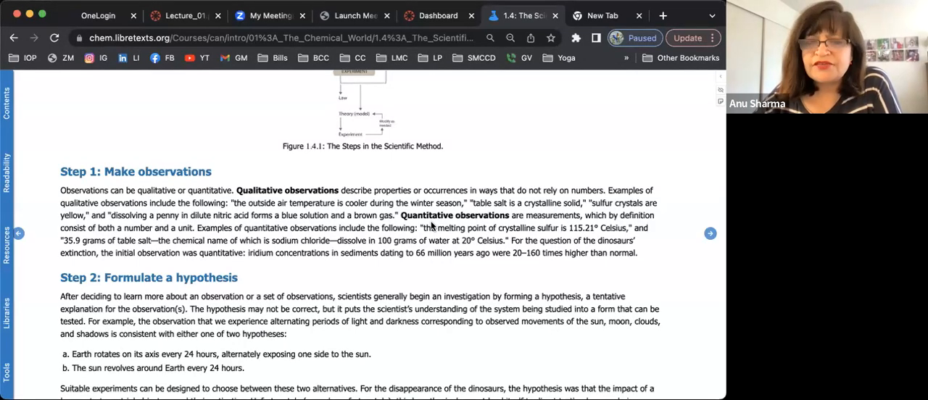
{"action": "scroll", "scroll_direction": "down", "scroll_amount": 3}
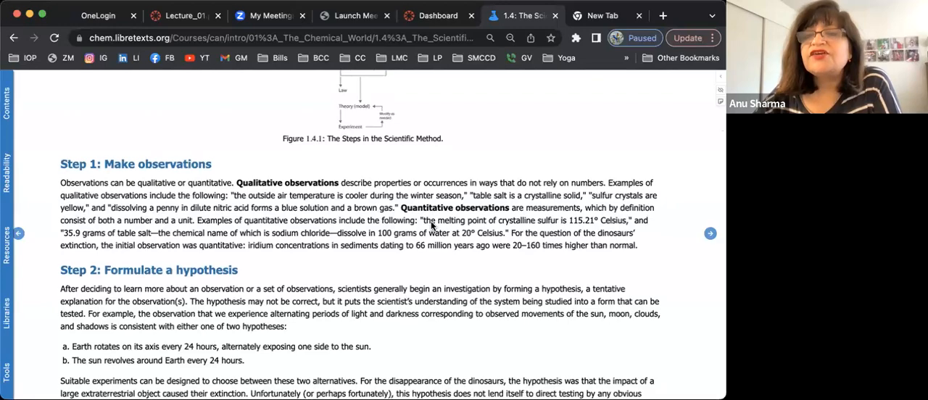
- Scroll to Exercise 1.4.1 and expand its answers, showing a: experiment and b: law
{"action": "scroll", "scroll_direction": "down", "scroll_amount": 3}
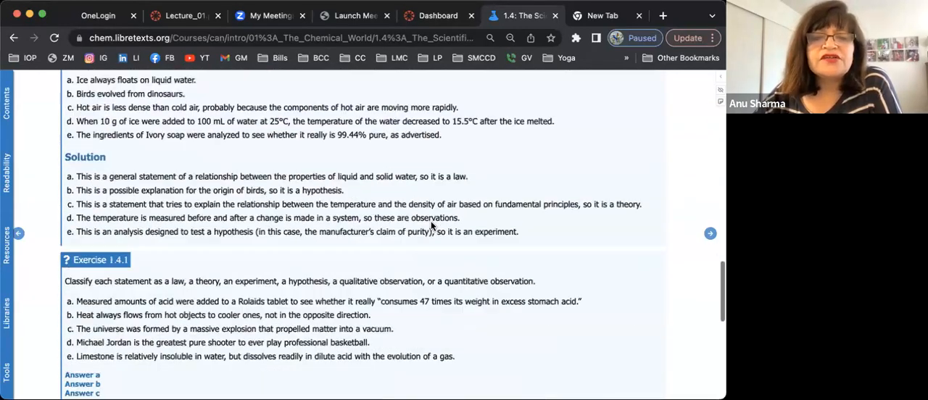
{"action": "scroll", "scroll_direction": "down", "scroll_amount": 3}
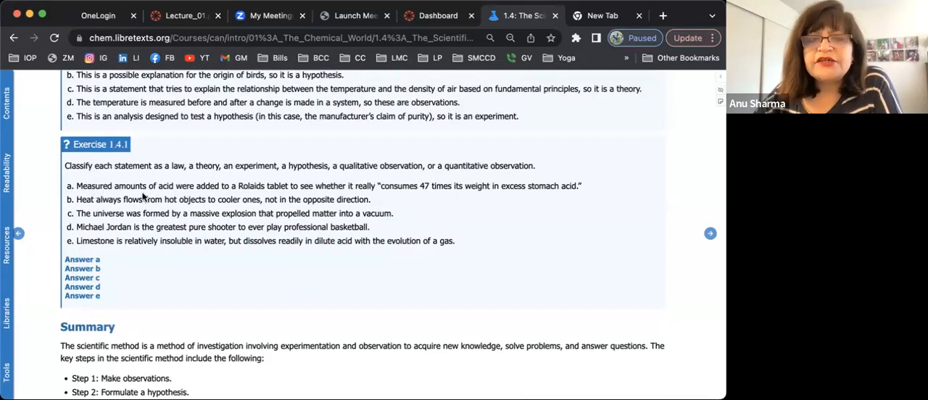
{"action": "mouse_move", "coordinate": [210, 196]}
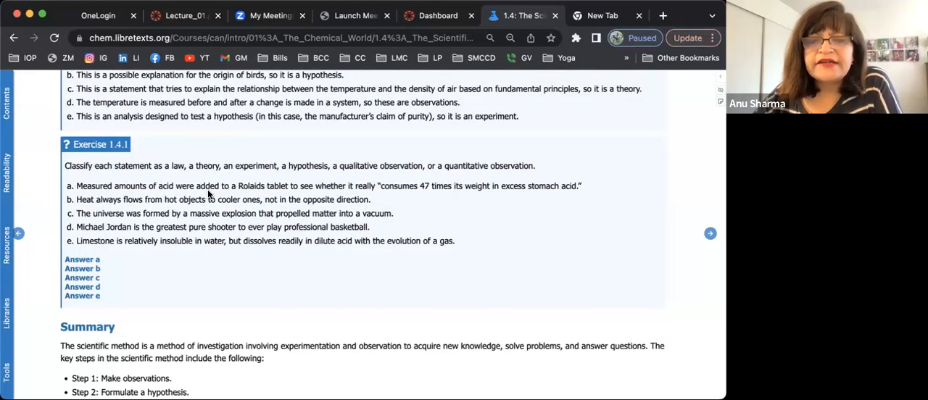
{"action": "mouse_move", "coordinate": [341, 192]}
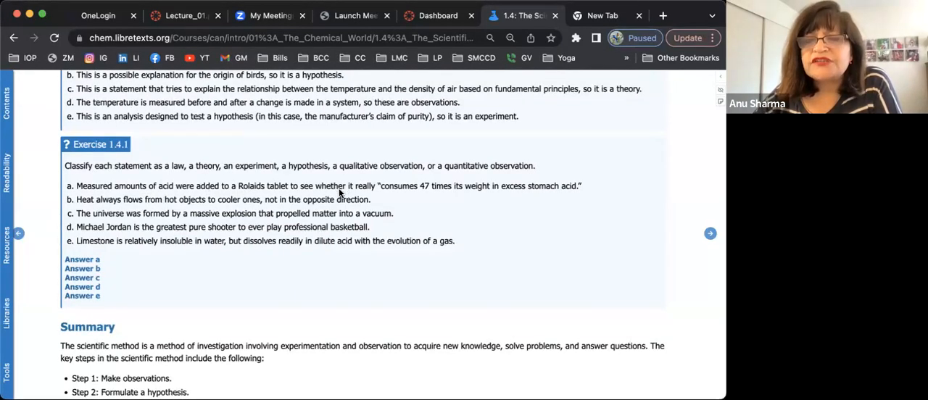
{"action": "mouse_move", "coordinate": [433, 192]}
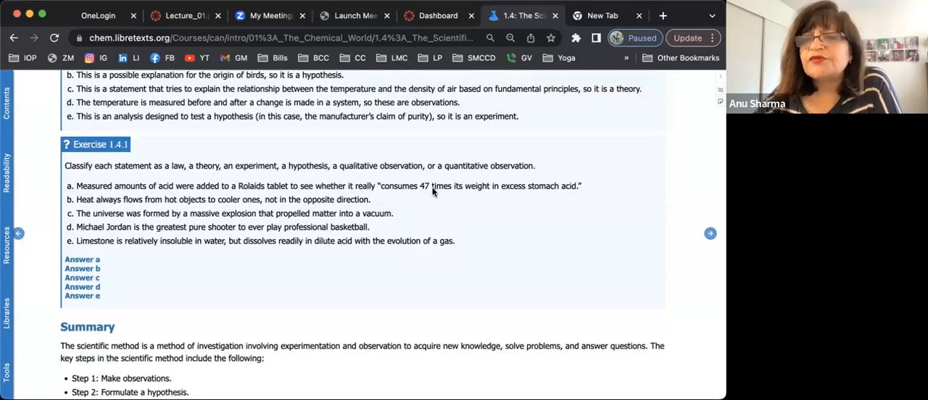
{"action": "mouse_move", "coordinate": [558, 197]}
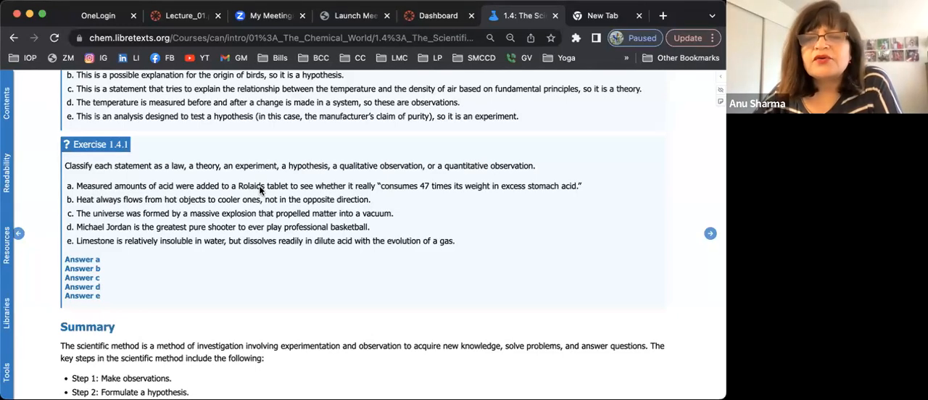
{"action": "mouse_move", "coordinate": [426, 196]}
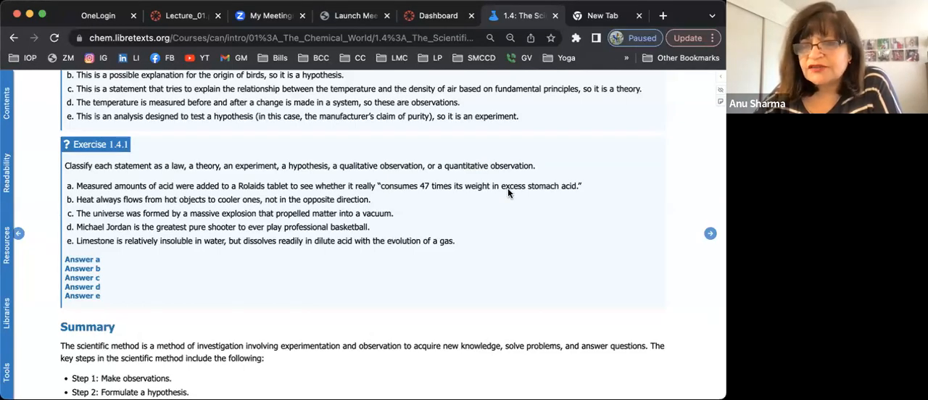
{"action": "left_click", "coordinate": [82, 259]}
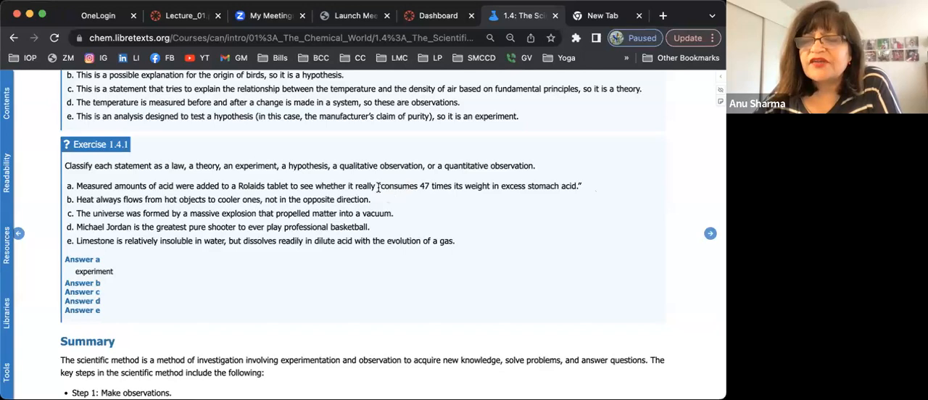
{"action": "mouse_move", "coordinate": [489, 187]}
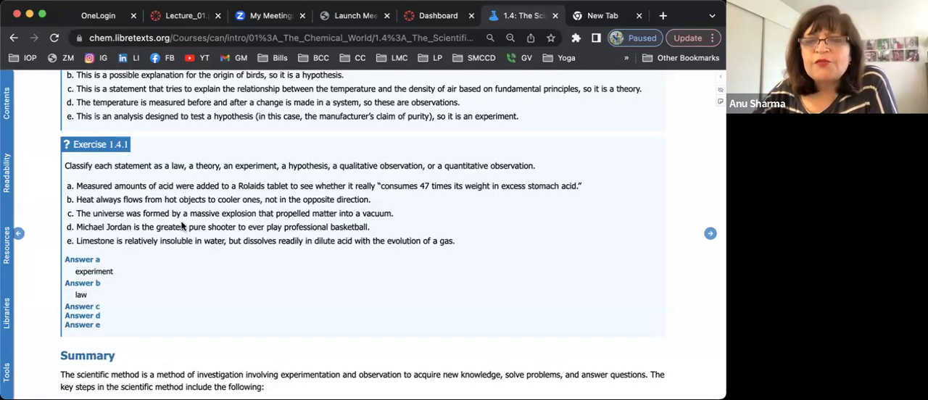
{"action": "scroll", "scroll_direction": "down", "scroll_amount": 3}
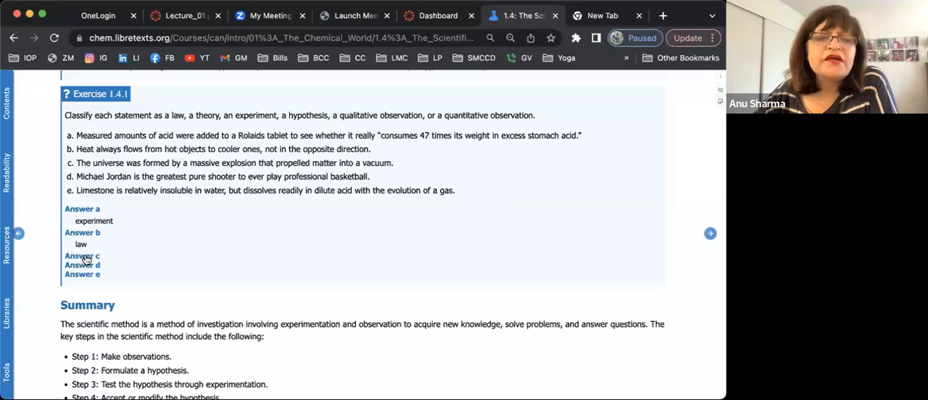
- Expand Exercise 1.4.1 answers c and d, showing theory and hypothesis
{"action": "left_click", "coordinate": [82, 257]}
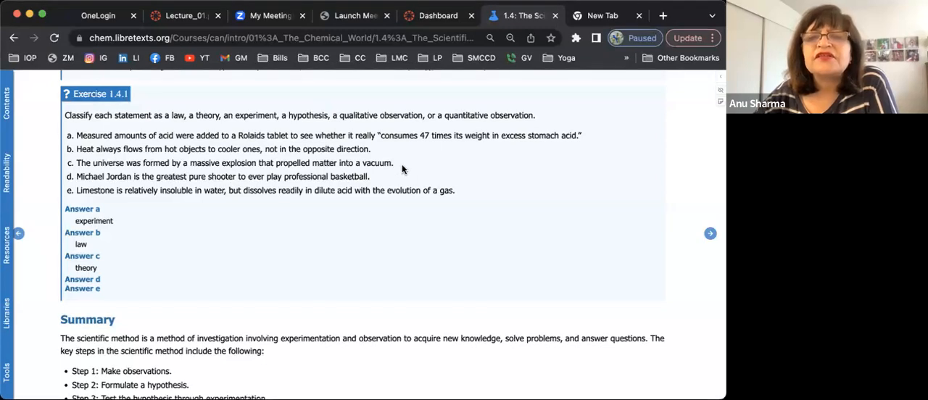
{"action": "mouse_move", "coordinate": [250, 259]}
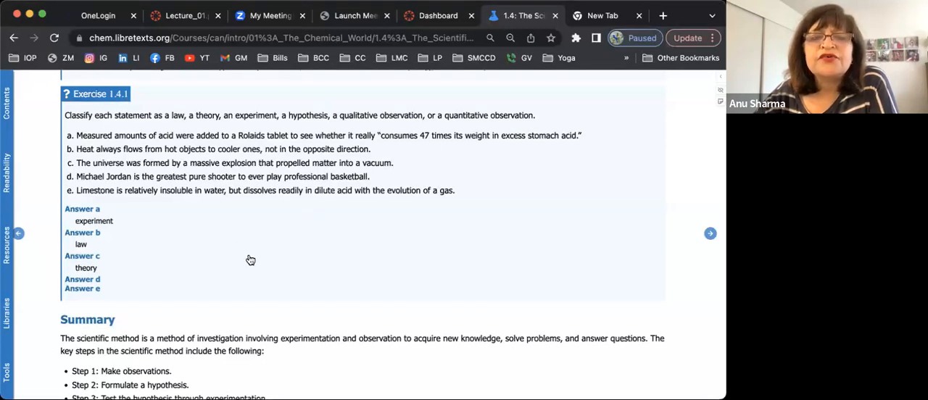
{"action": "scroll", "scroll_direction": "up", "scroll_amount": 3}
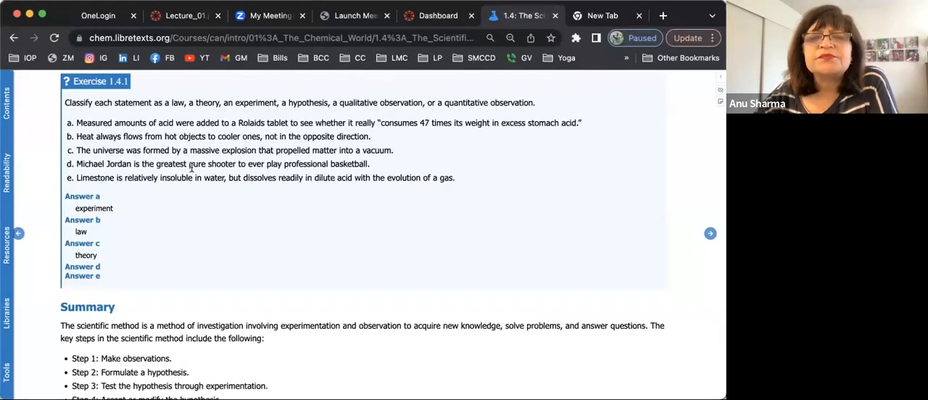
{"action": "mouse_move", "coordinate": [296, 161]}
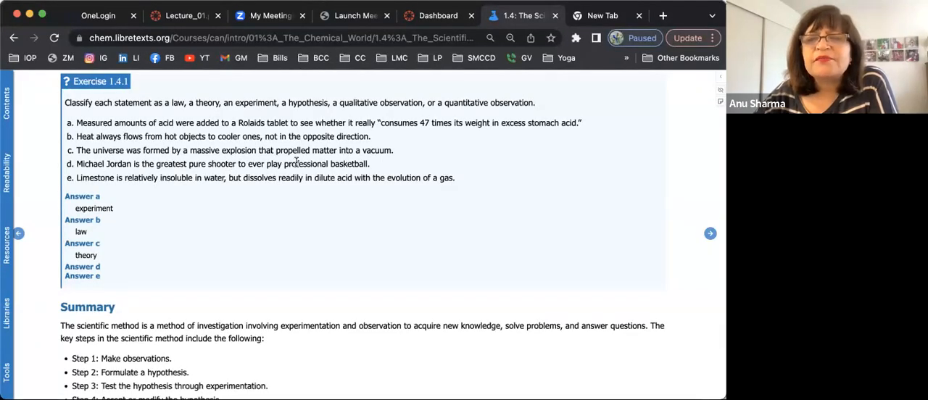
{"action": "mouse_move", "coordinate": [250, 174]}
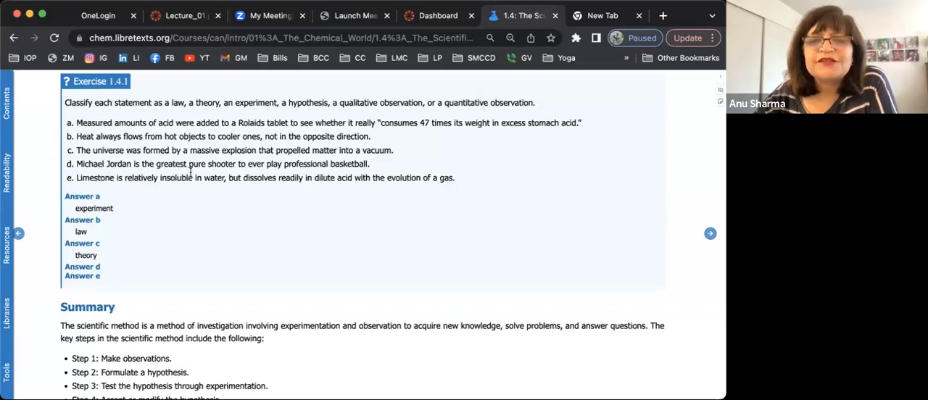
{"action": "mouse_move", "coordinate": [207, 264]}
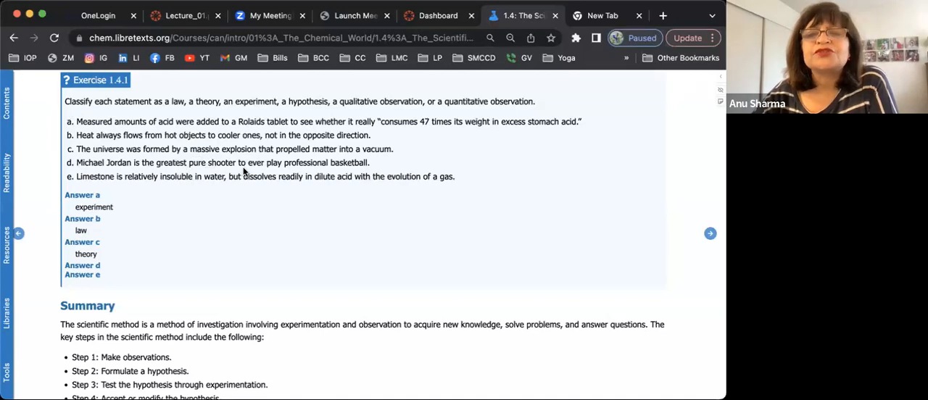
{"action": "mouse_move", "coordinate": [307, 171]}
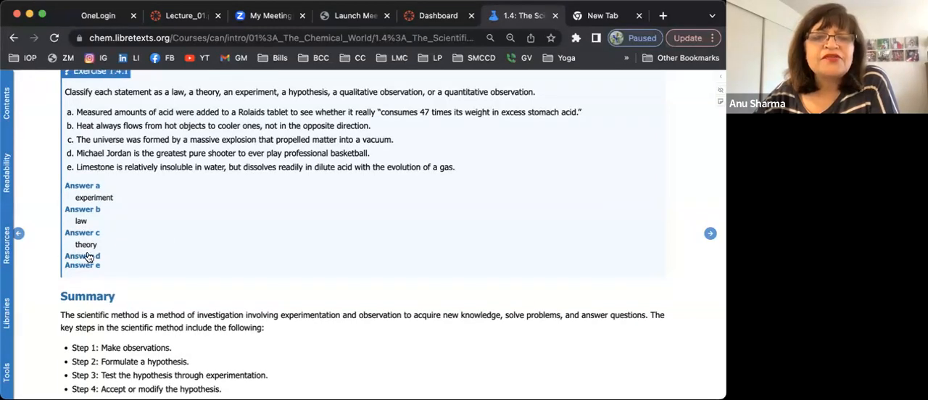
{"action": "left_click", "coordinate": [82, 256]}
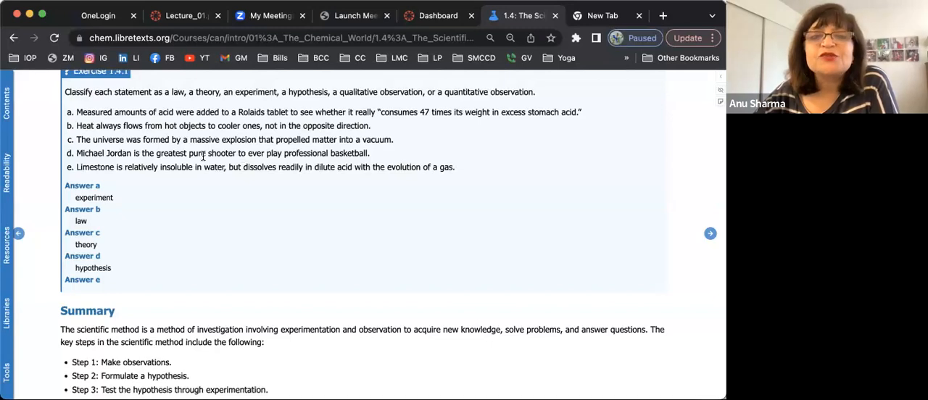
{"action": "mouse_move", "coordinate": [196, 187]}
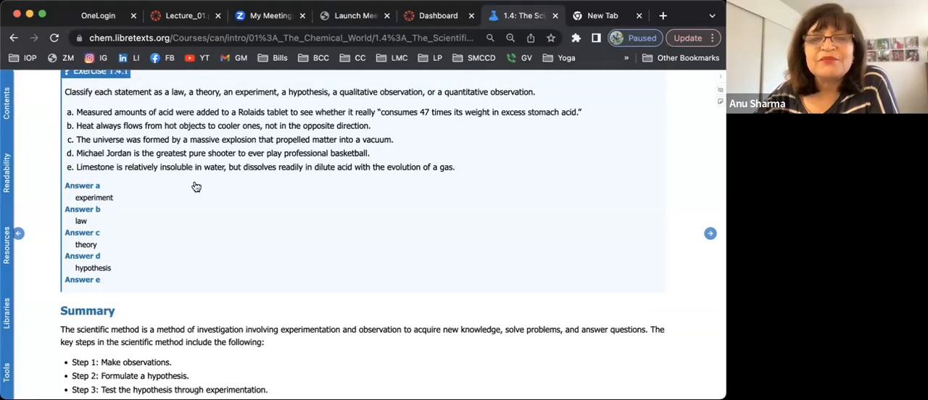
{"action": "scroll", "scroll_direction": "down", "scroll_amount": 3}
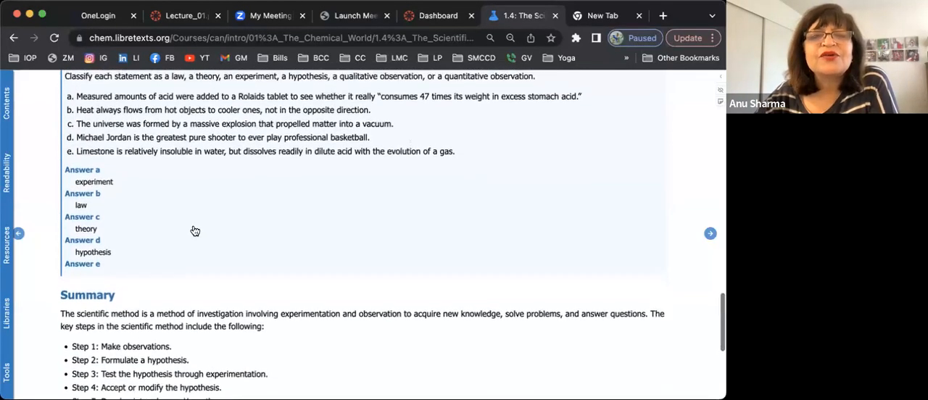
{"action": "scroll", "scroll_direction": "down", "scroll_amount": 3}
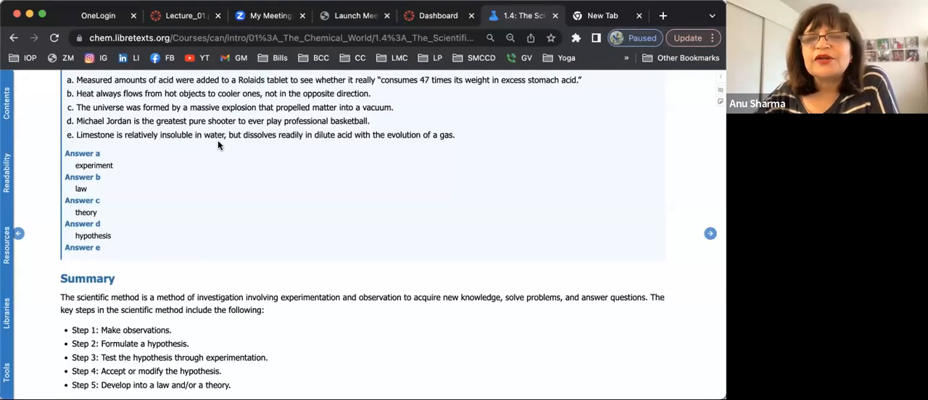
{"action": "mouse_move", "coordinate": [322, 150]}
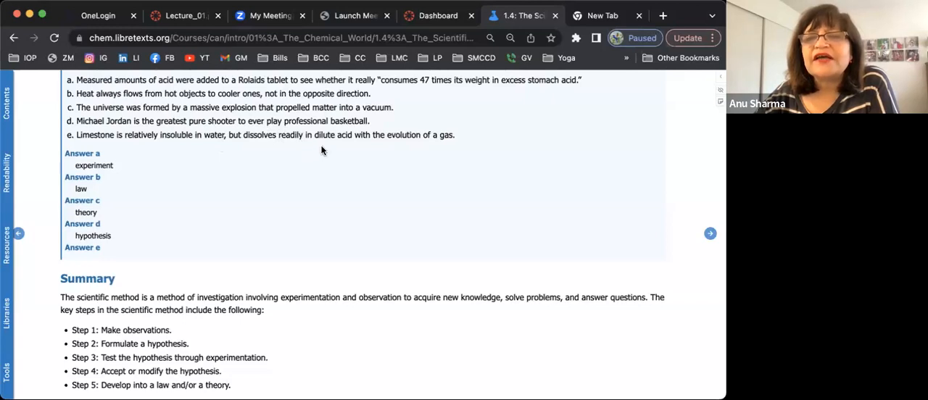
{"action": "mouse_move", "coordinate": [325, 259]}
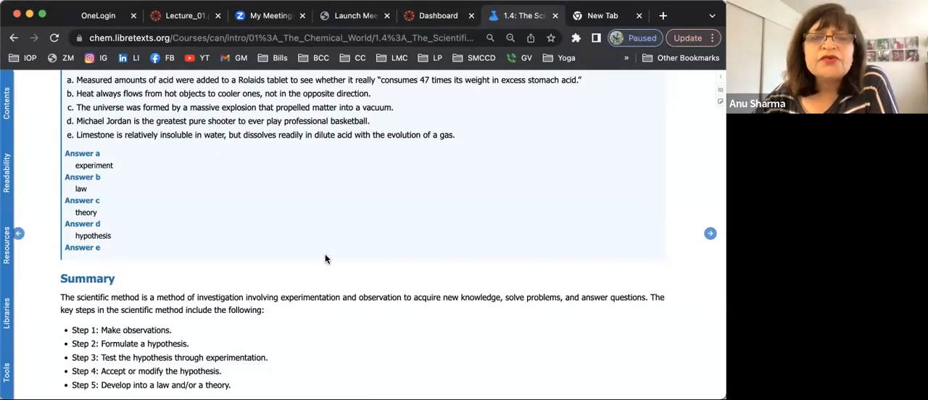
{"action": "mouse_move", "coordinate": [100, 142]}
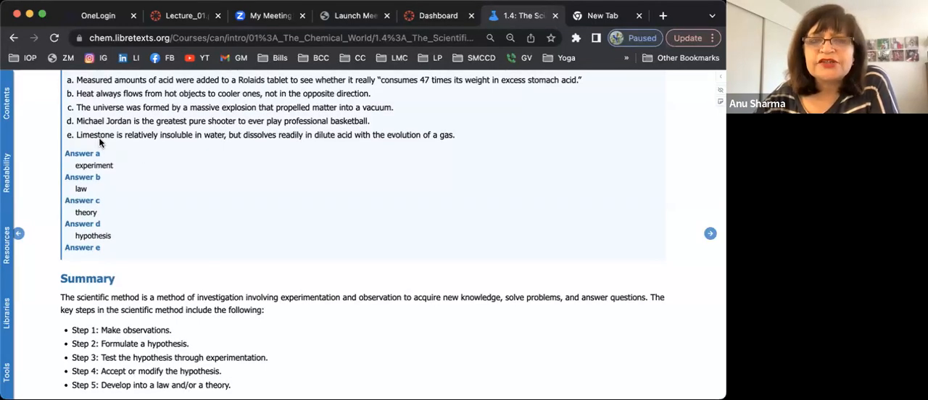
{"action": "mouse_move", "coordinate": [222, 143]}
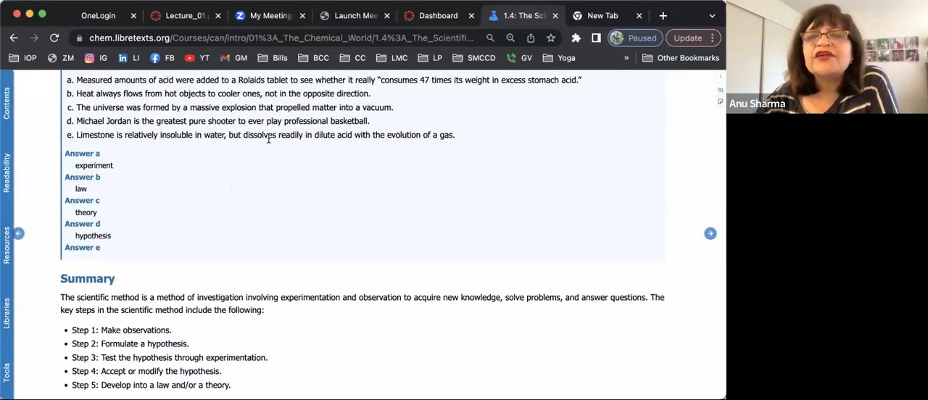
{"action": "mouse_move", "coordinate": [343, 145]}
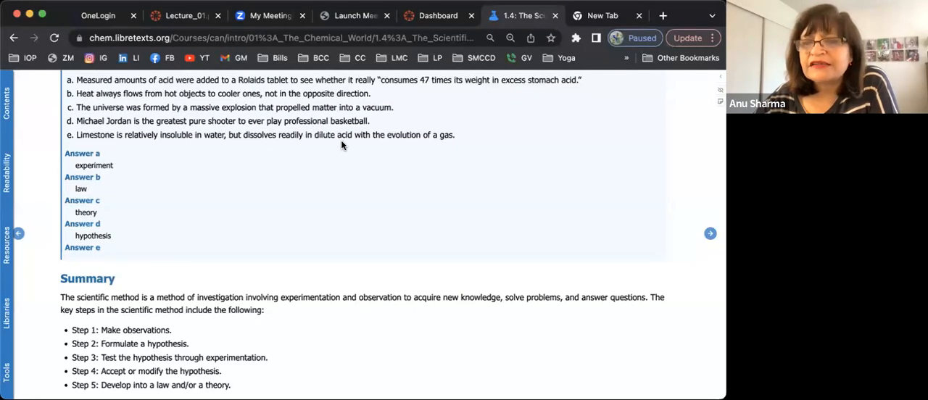
{"action": "mouse_move", "coordinate": [352, 201]}
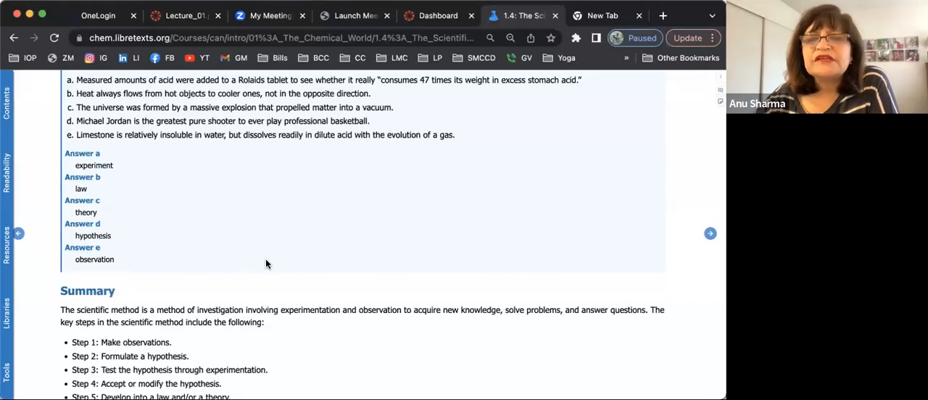
- Scroll section 1.4 down to the Summary and attributions, with part e reading observation
{"action": "scroll", "scroll_direction": "up", "scroll_amount": 3}
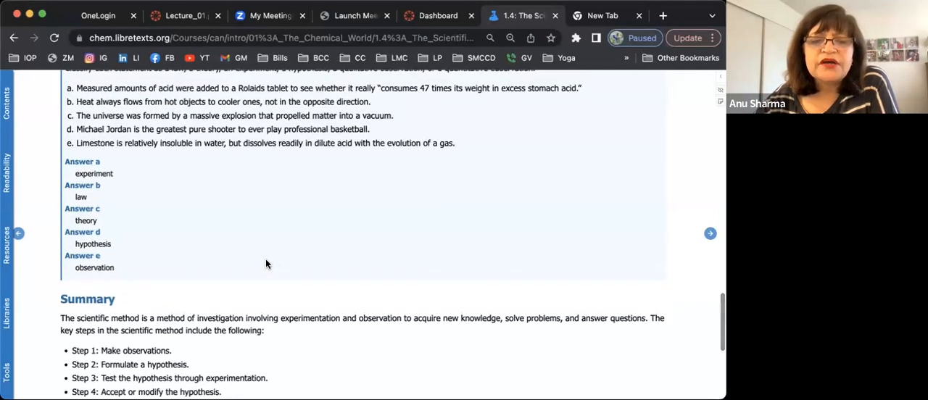
{"action": "scroll", "scroll_direction": "down", "scroll_amount": 3}
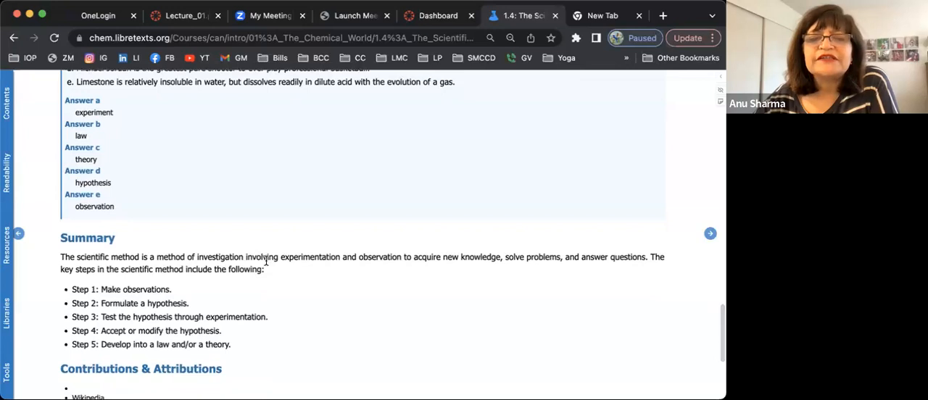
{"action": "scroll", "scroll_direction": "down", "scroll_amount": 3}
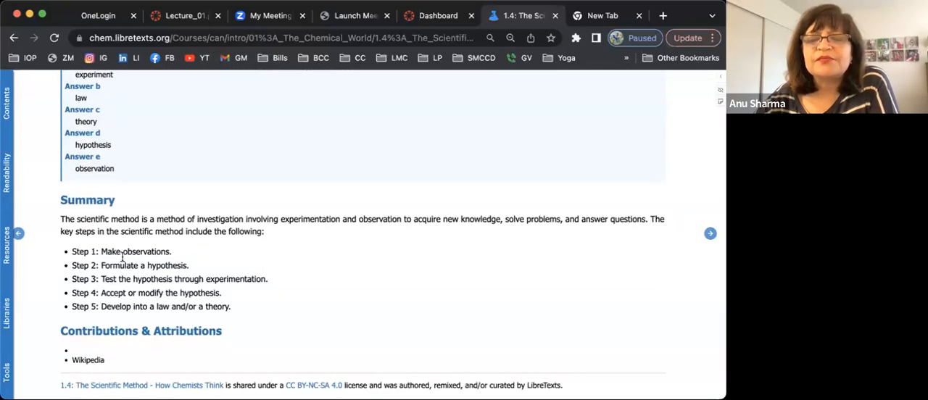
{"action": "mouse_move", "coordinate": [505, 321]}
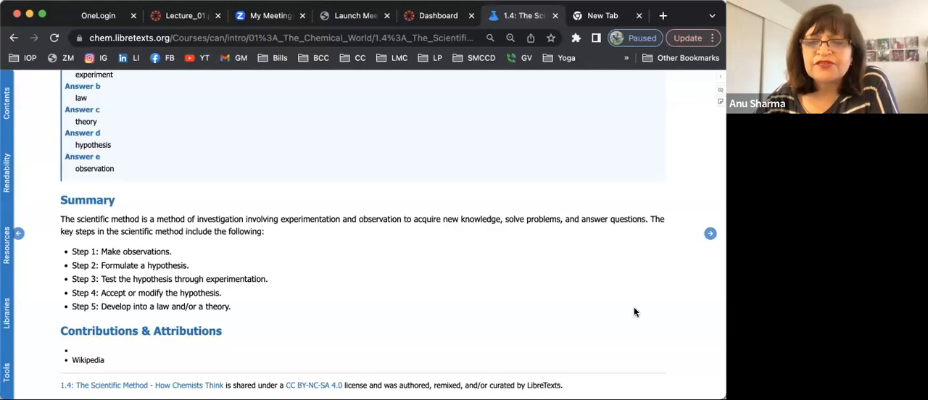
{"action": "mouse_move", "coordinate": [710, 234]}
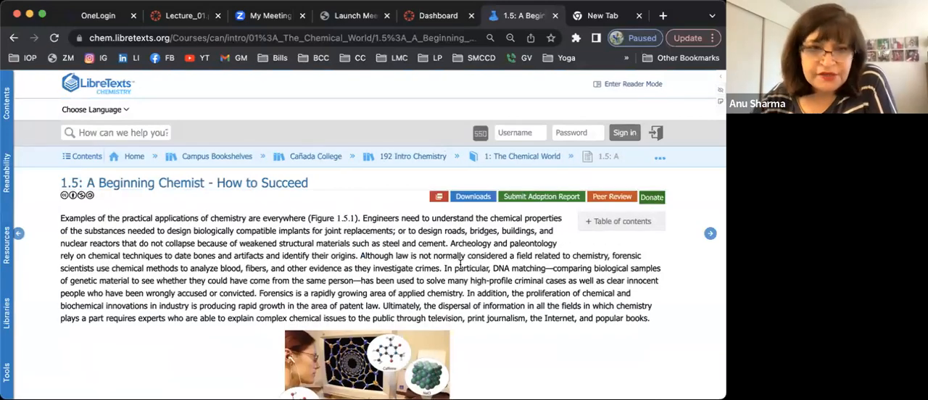
- Read through section 1.5 and advance to the 1.6 Exercises page
{"action": "scroll", "scroll_direction": "down", "scroll_amount": 3}
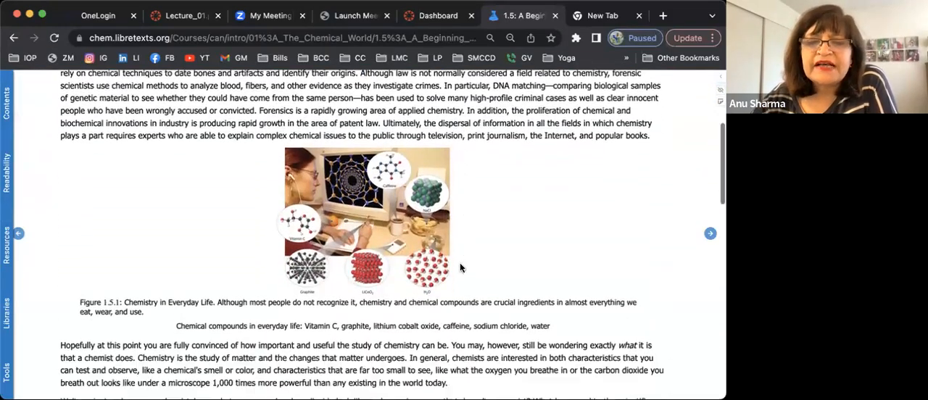
{"action": "scroll", "scroll_direction": "down", "scroll_amount": 3}
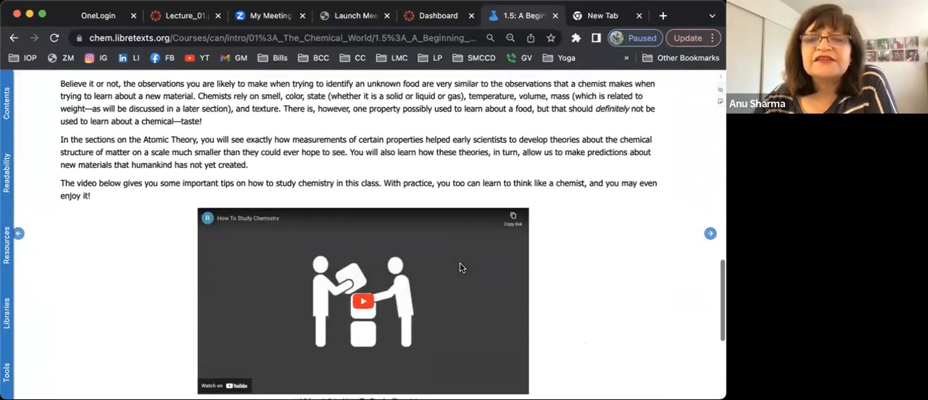
{"action": "scroll", "scroll_direction": "down", "scroll_amount": 3}
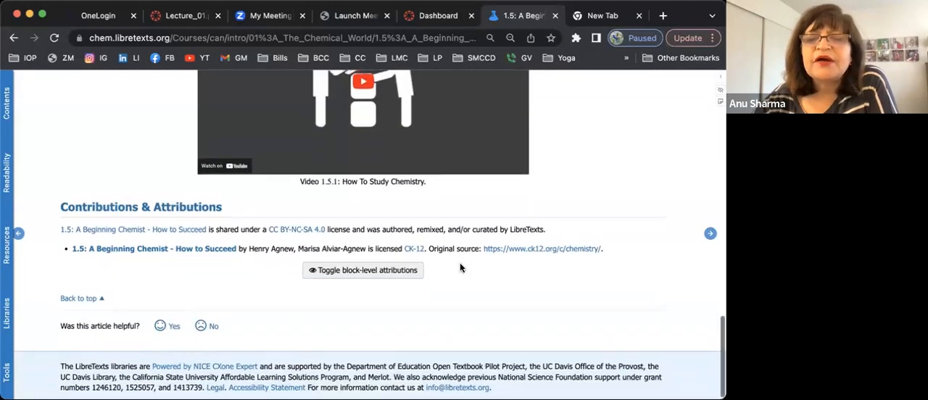
{"action": "scroll", "scroll_direction": "up", "scroll_amount": 3}
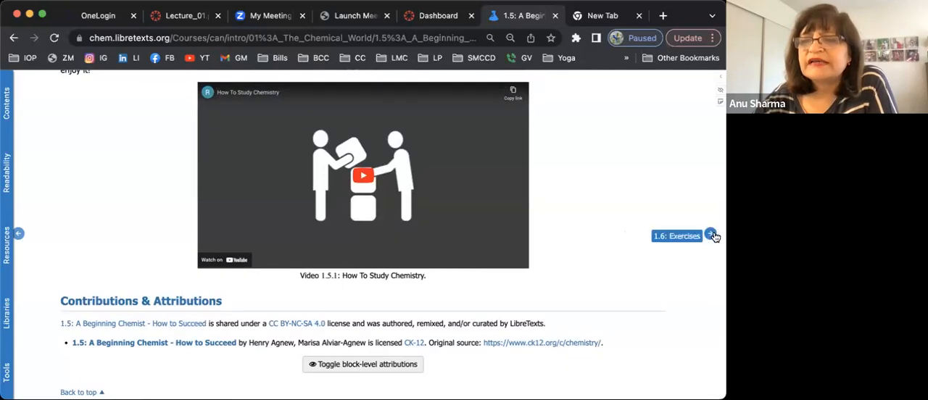
{"action": "left_click", "coordinate": [713, 235]}
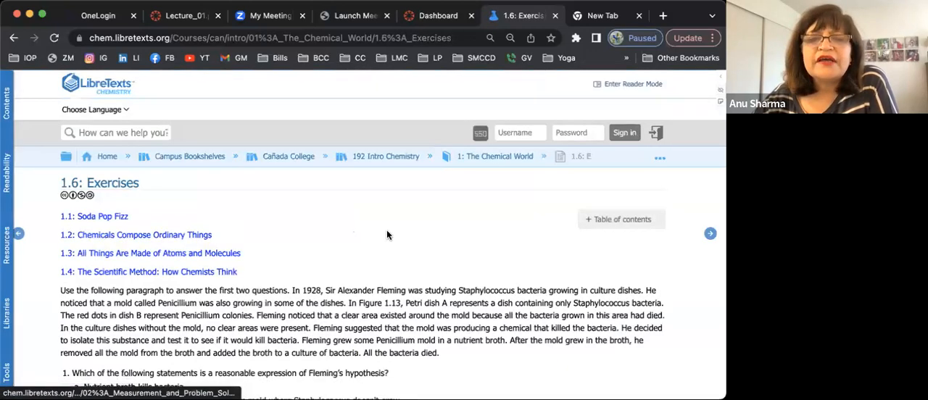
- Scroll the 1.6 Exercises page and continue to Chapter 2, Measurement and Problem Solving
{"action": "scroll", "scroll_direction": "down", "scroll_amount": 3}
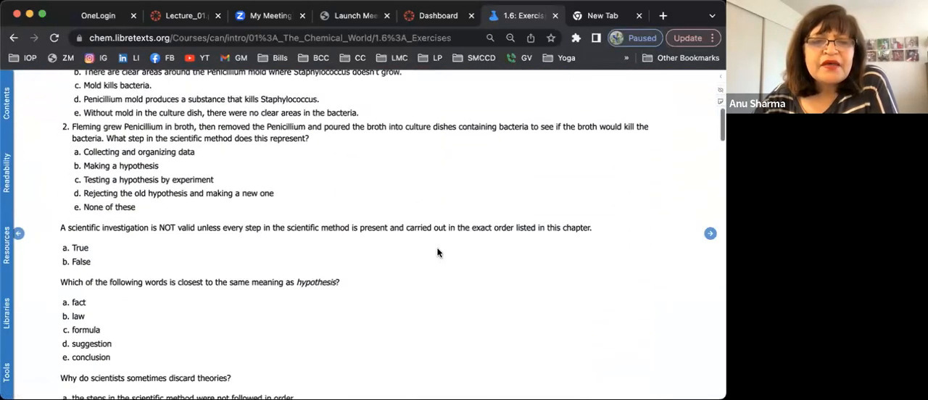
{"action": "scroll", "scroll_direction": "up", "scroll_amount": 3}
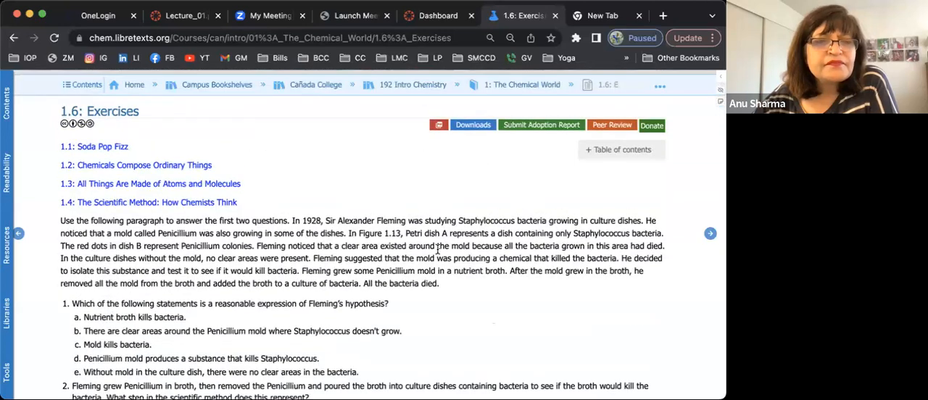
{"action": "scroll", "scroll_direction": "down", "scroll_amount": 3}
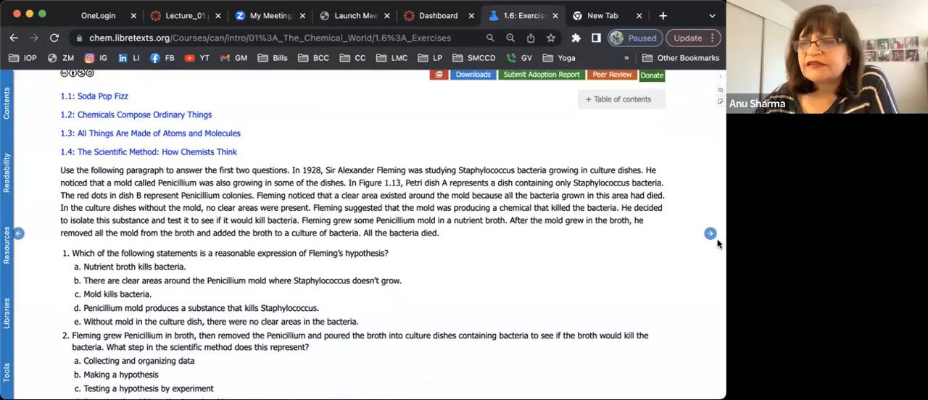
{"action": "left_click", "coordinate": [710, 233]}
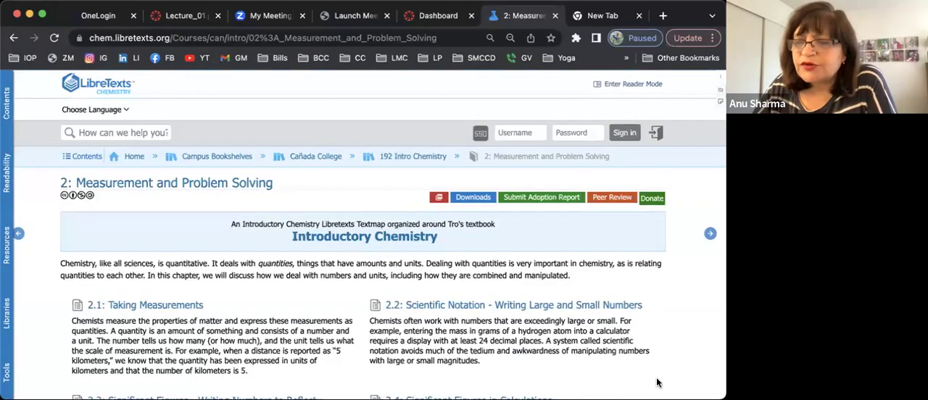
{"action": "mouse_move", "coordinate": [550, 206]}
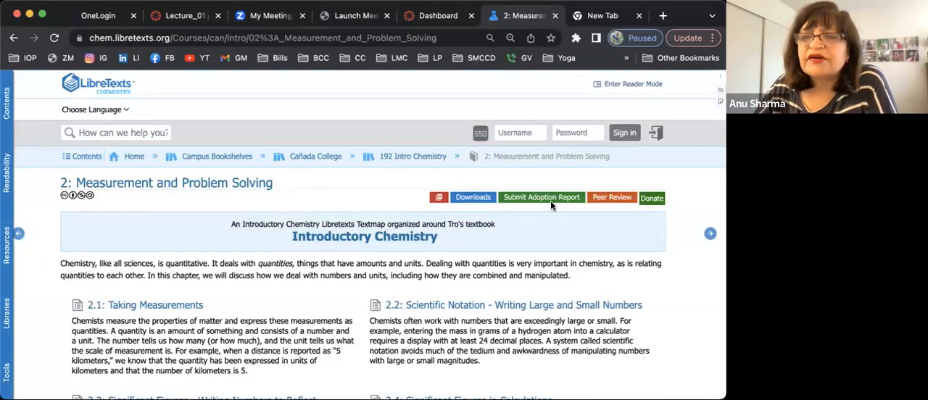
{"action": "mouse_move", "coordinate": [571, 211]}
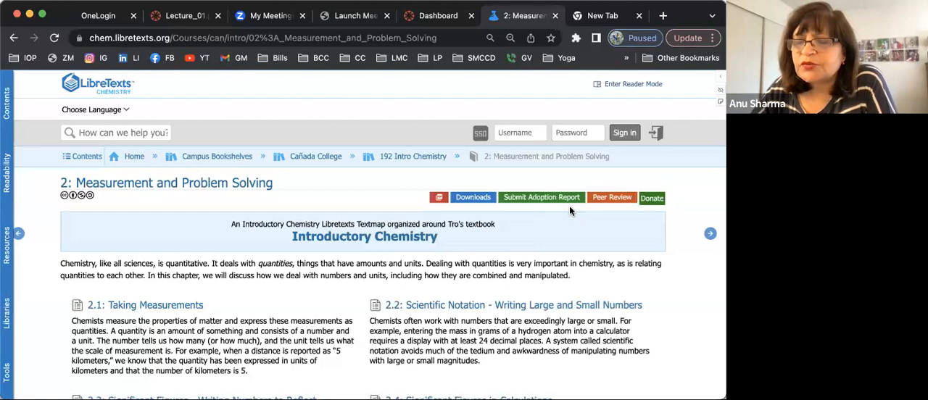
{"action": "mouse_move", "coordinate": [426, 263]}
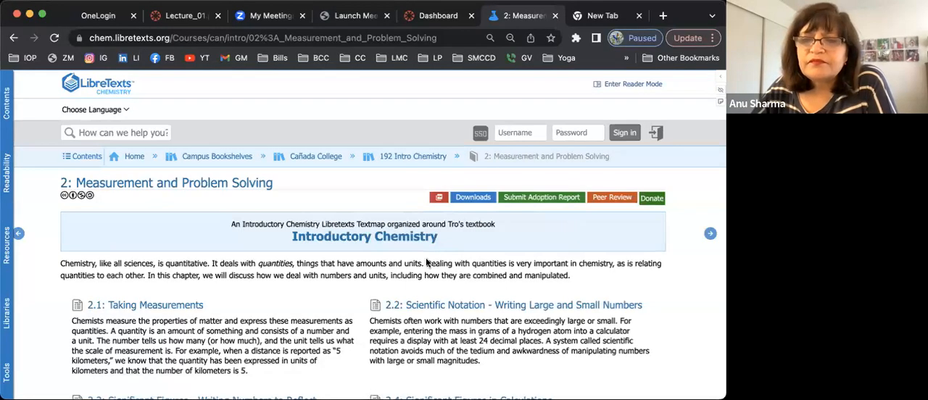